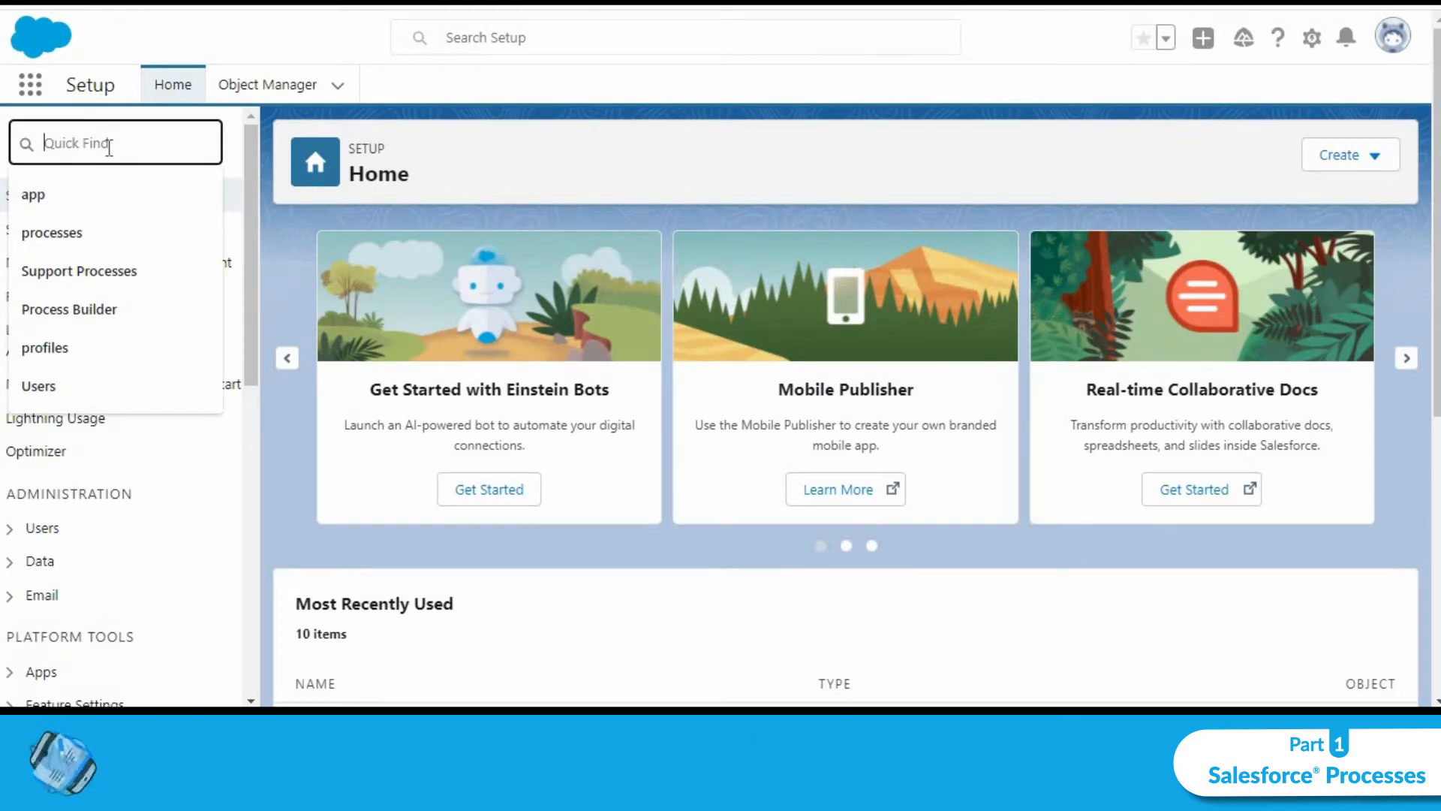
Filter the Setup menu by entering 'processe' in Quick Find
type("processe")
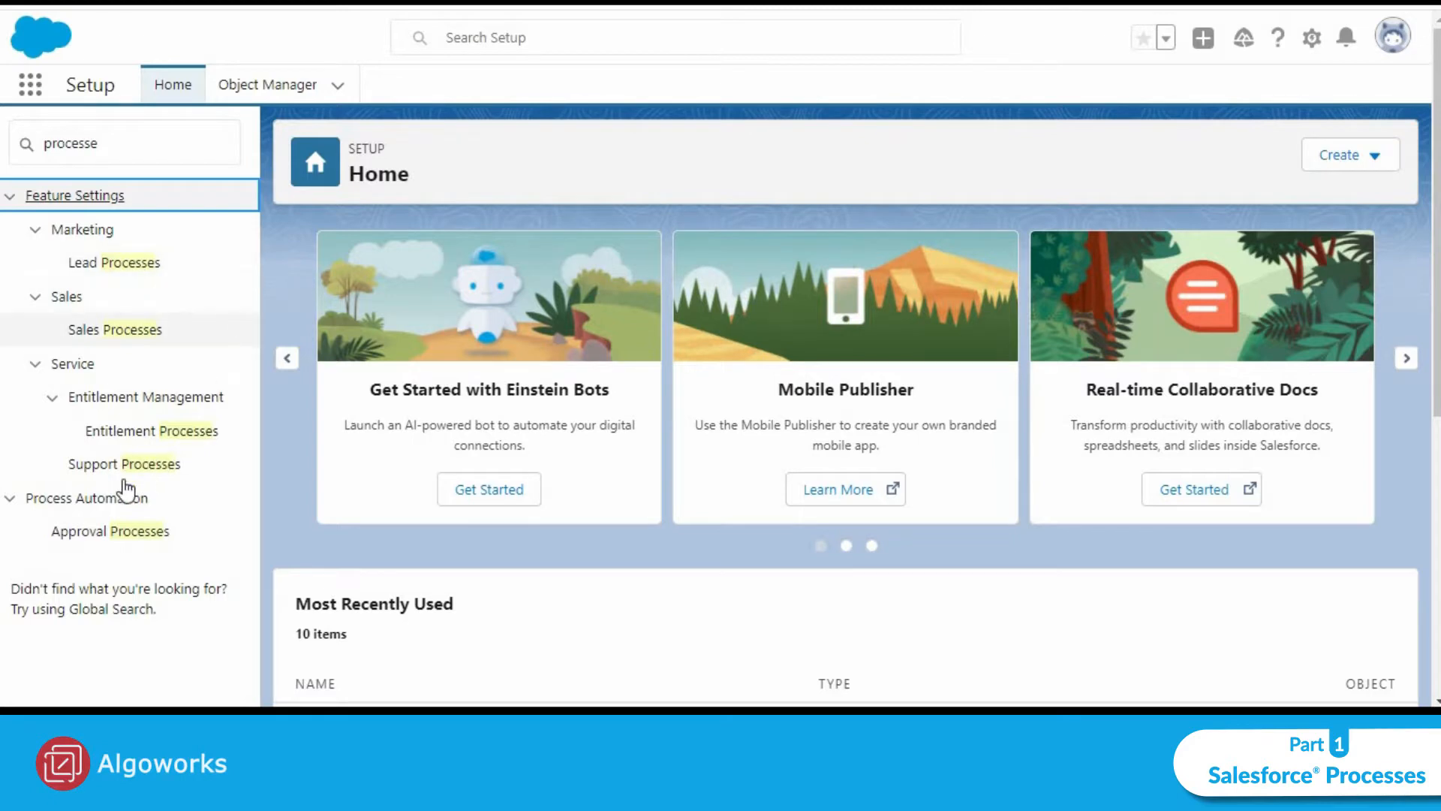
mouse_move(197, 471)
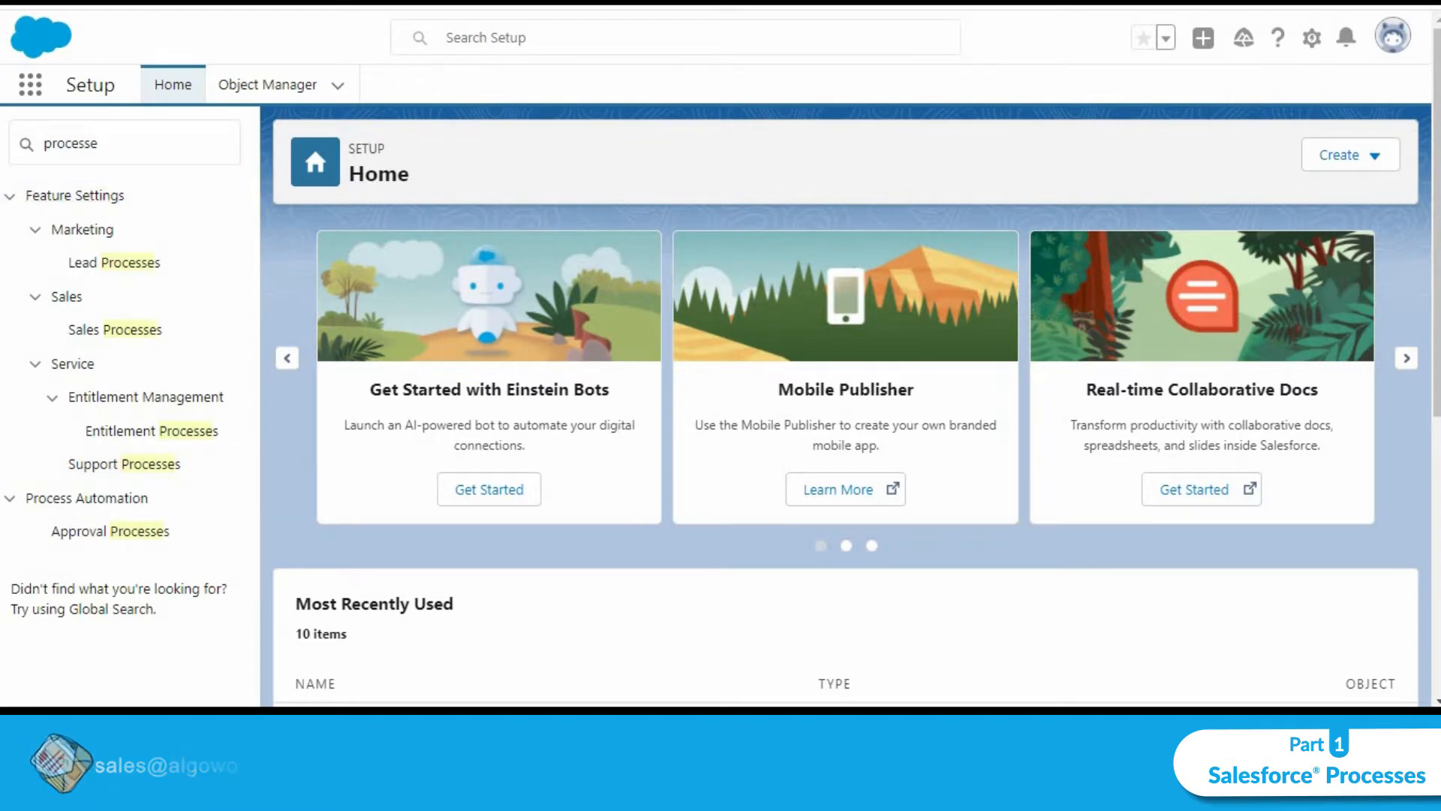
mouse_move(337, 76)
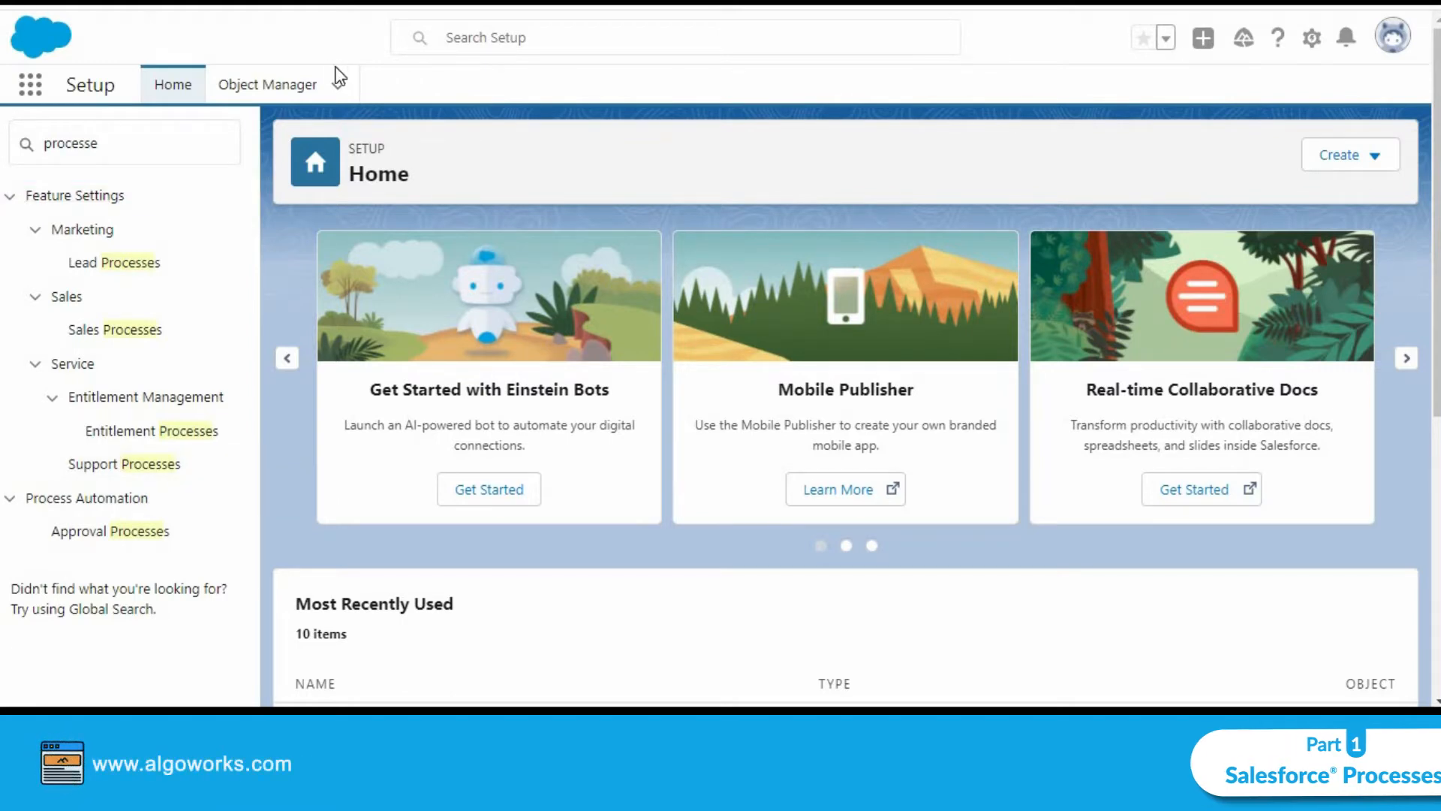
mouse_move(114, 262)
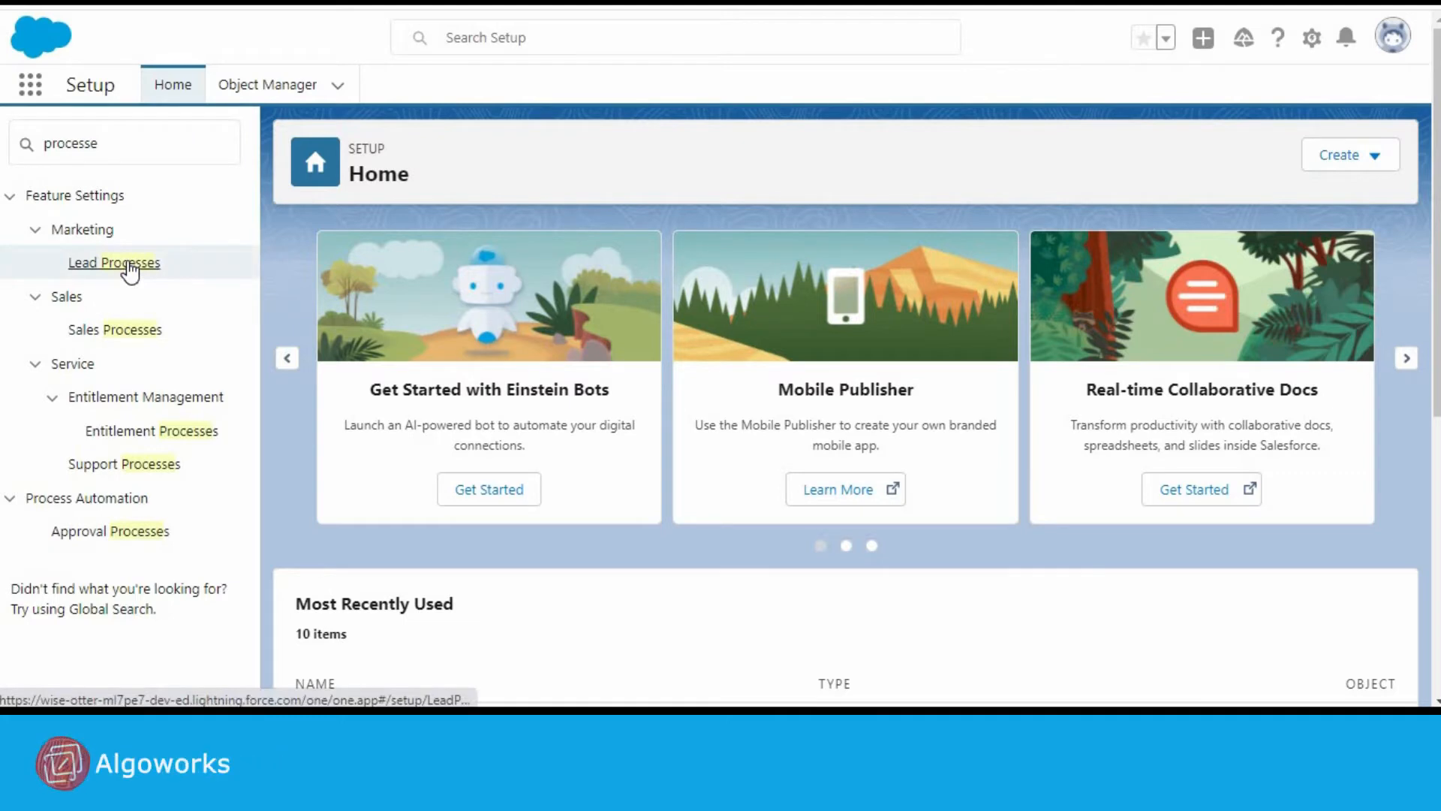
Create a lead process named 'Travel Segmentation' based on --Master--
left_click(114, 262)
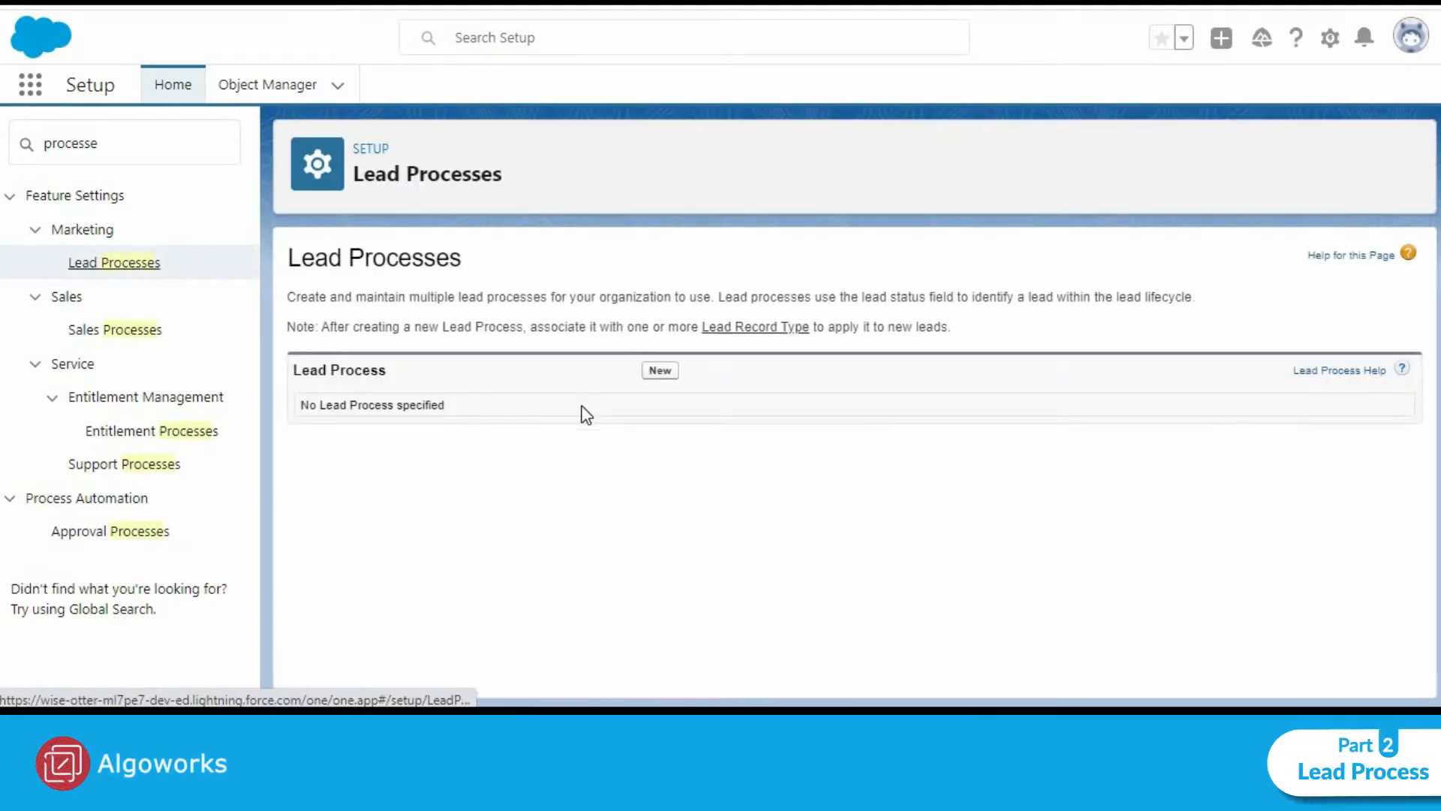
left_click(659, 370)
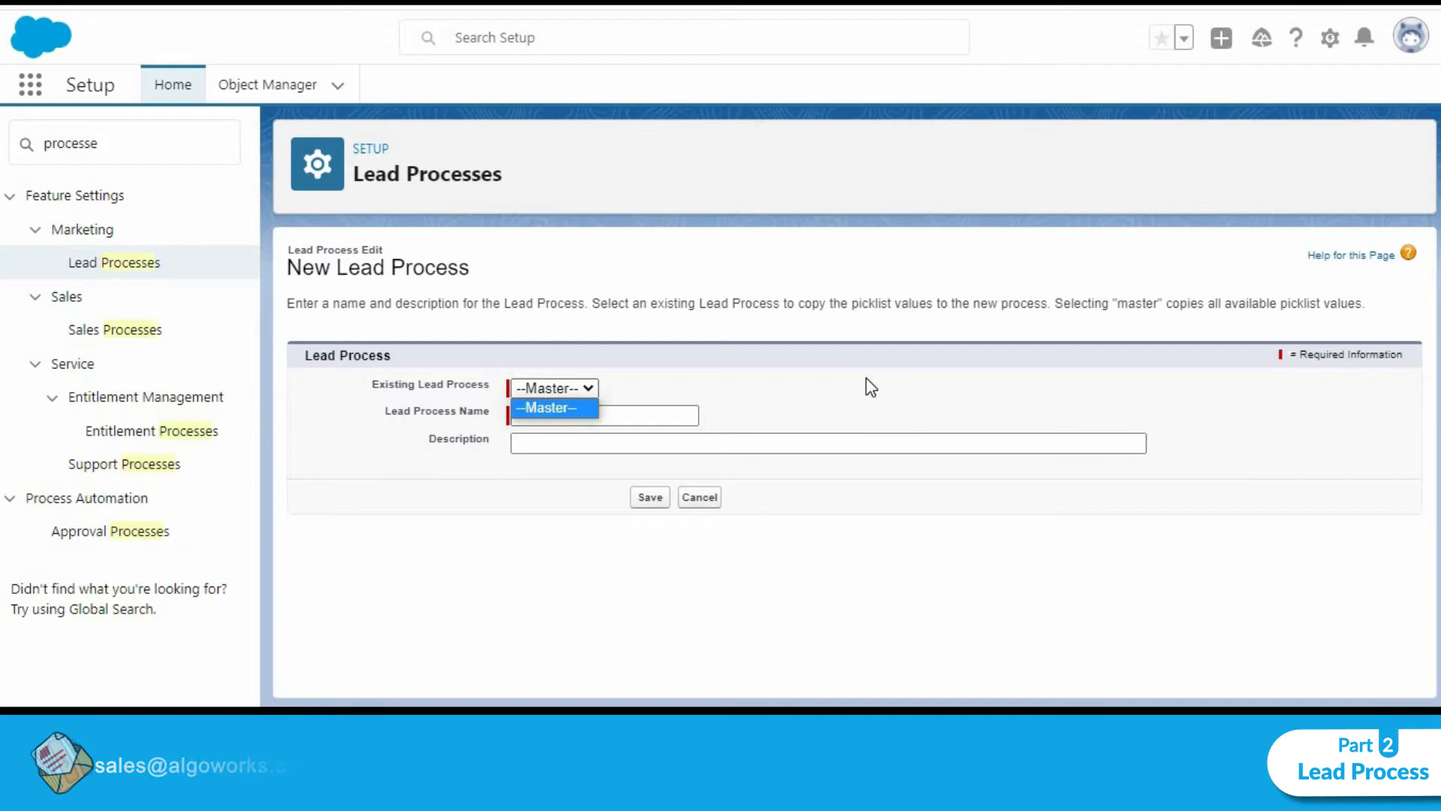
left_click(604, 415)
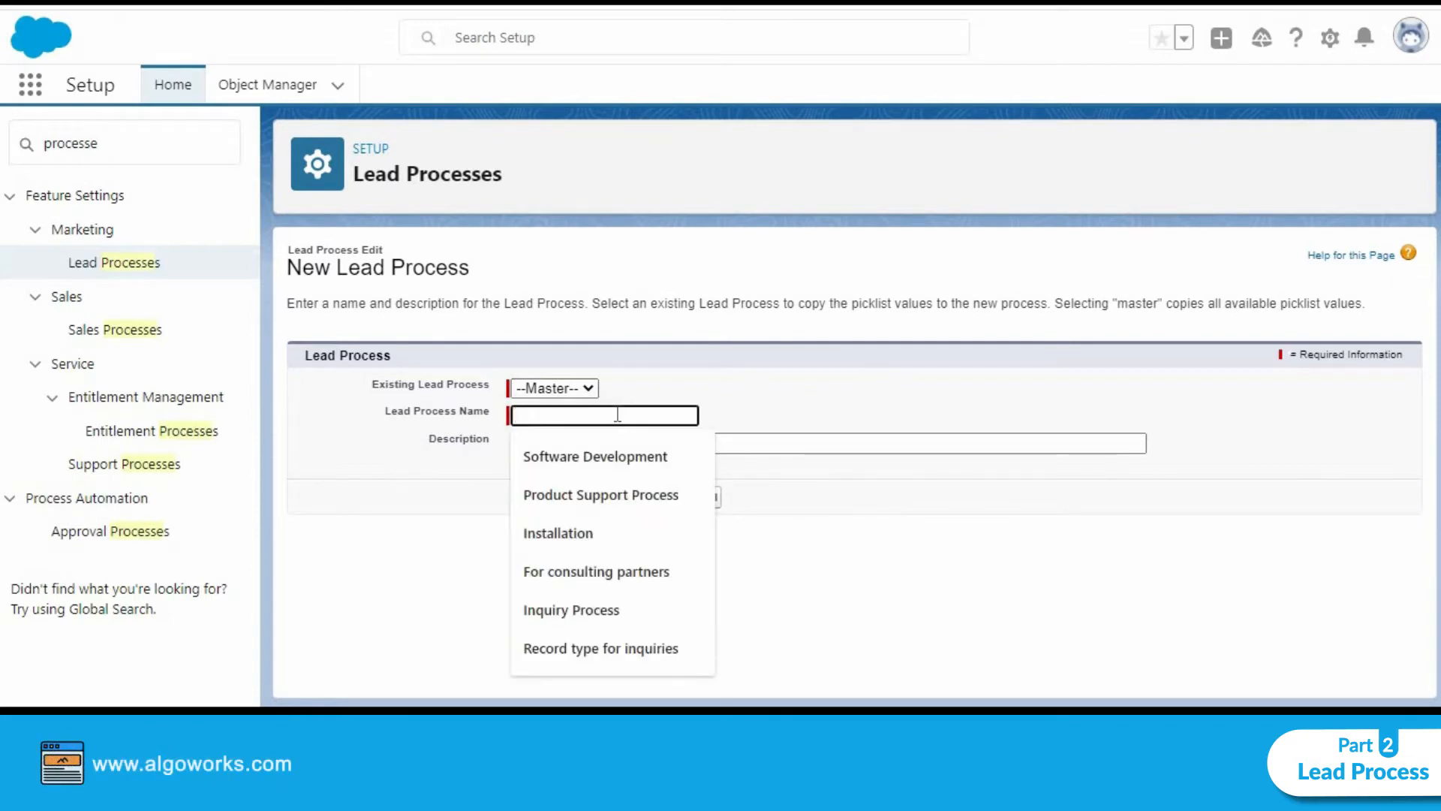
type("Tra")
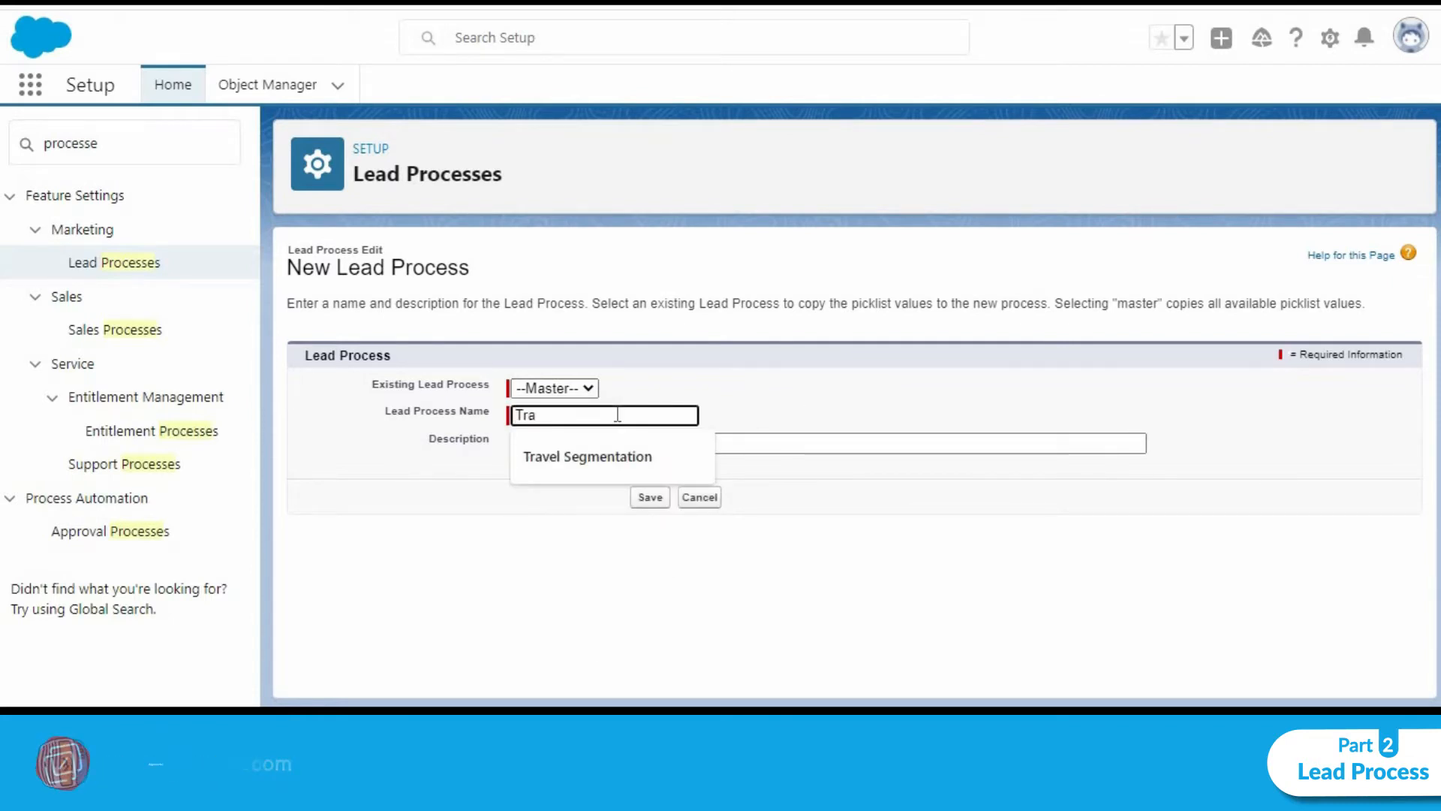
left_click(587, 456)
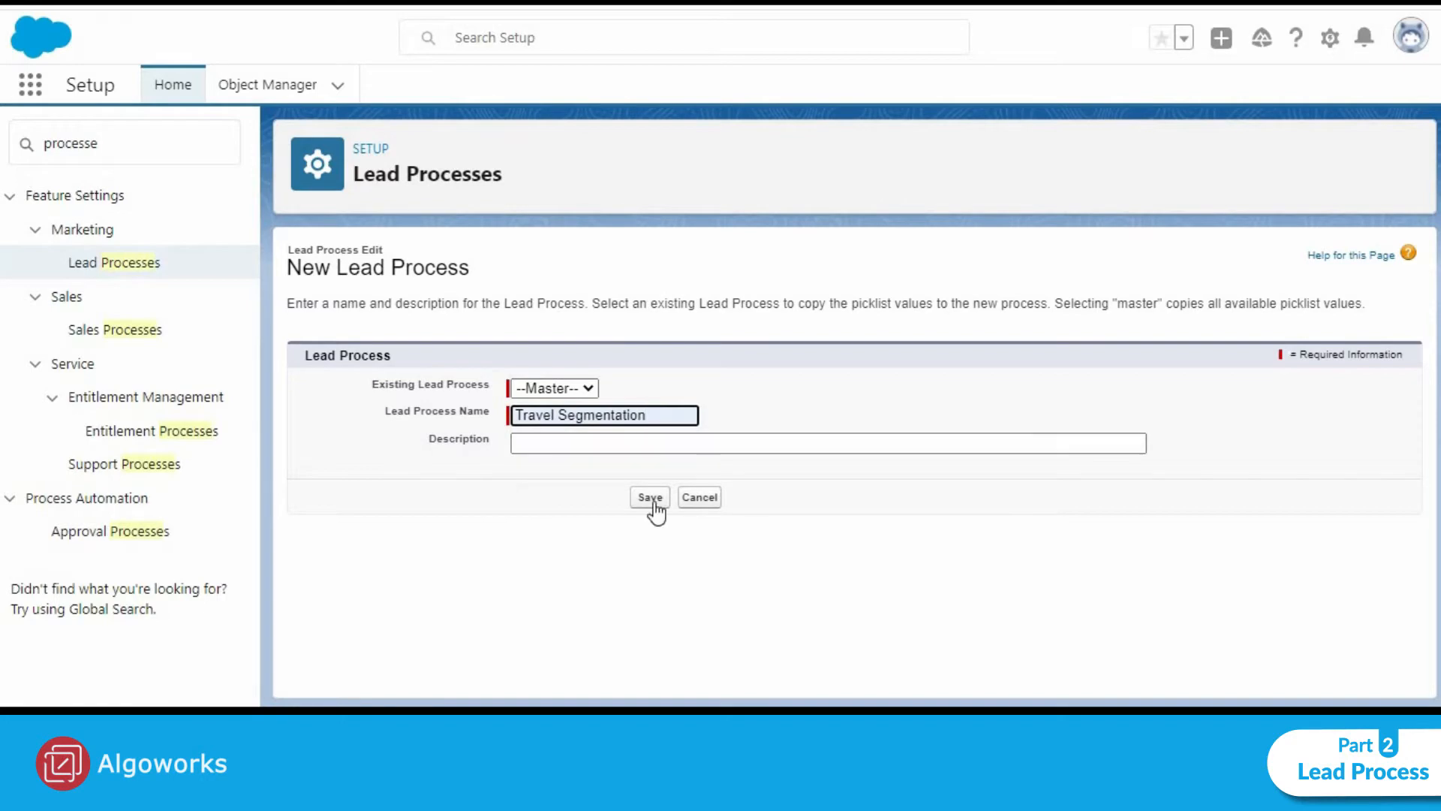
left_click(648, 496)
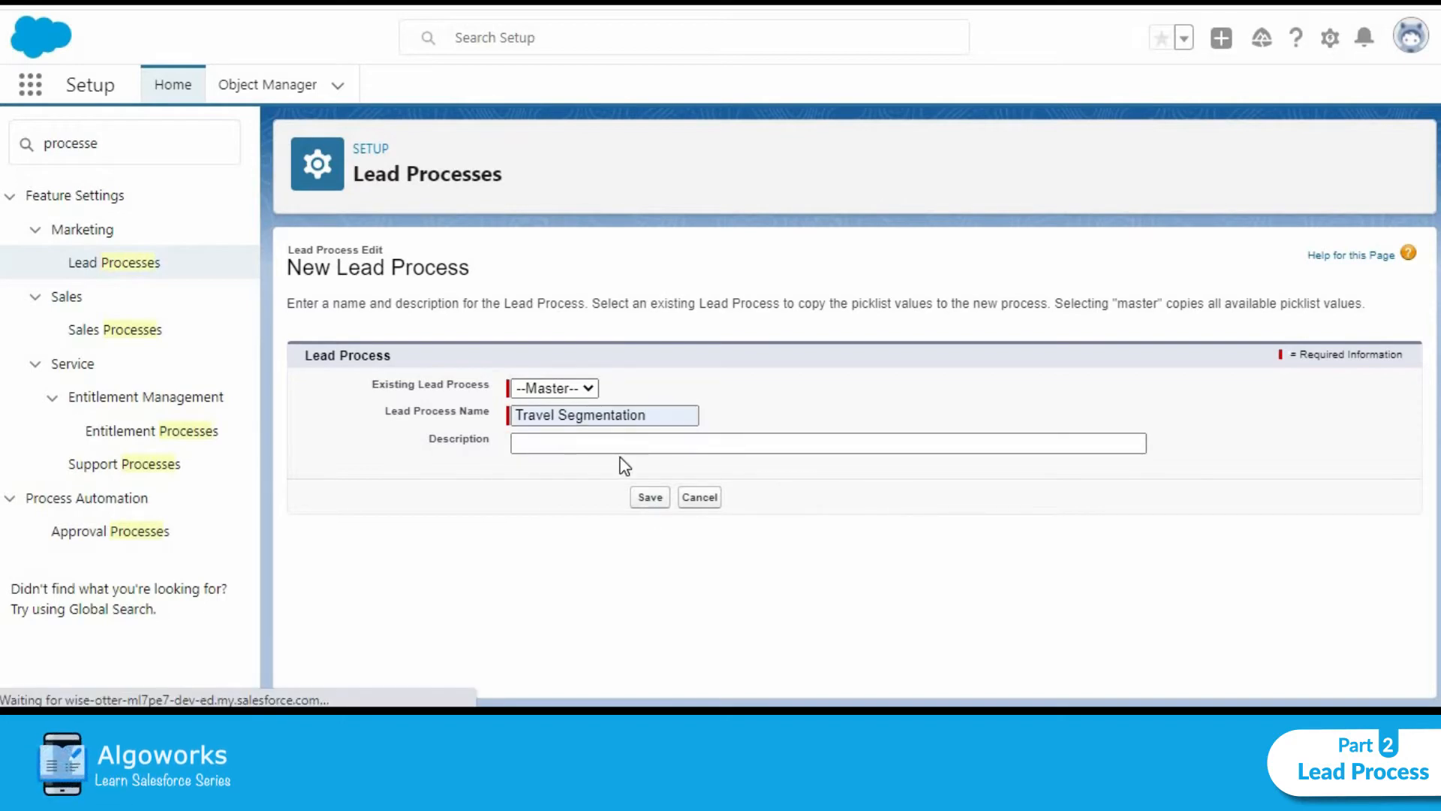
Save the four lead status values with Open - Not Contacted as default
left_click(649, 496)
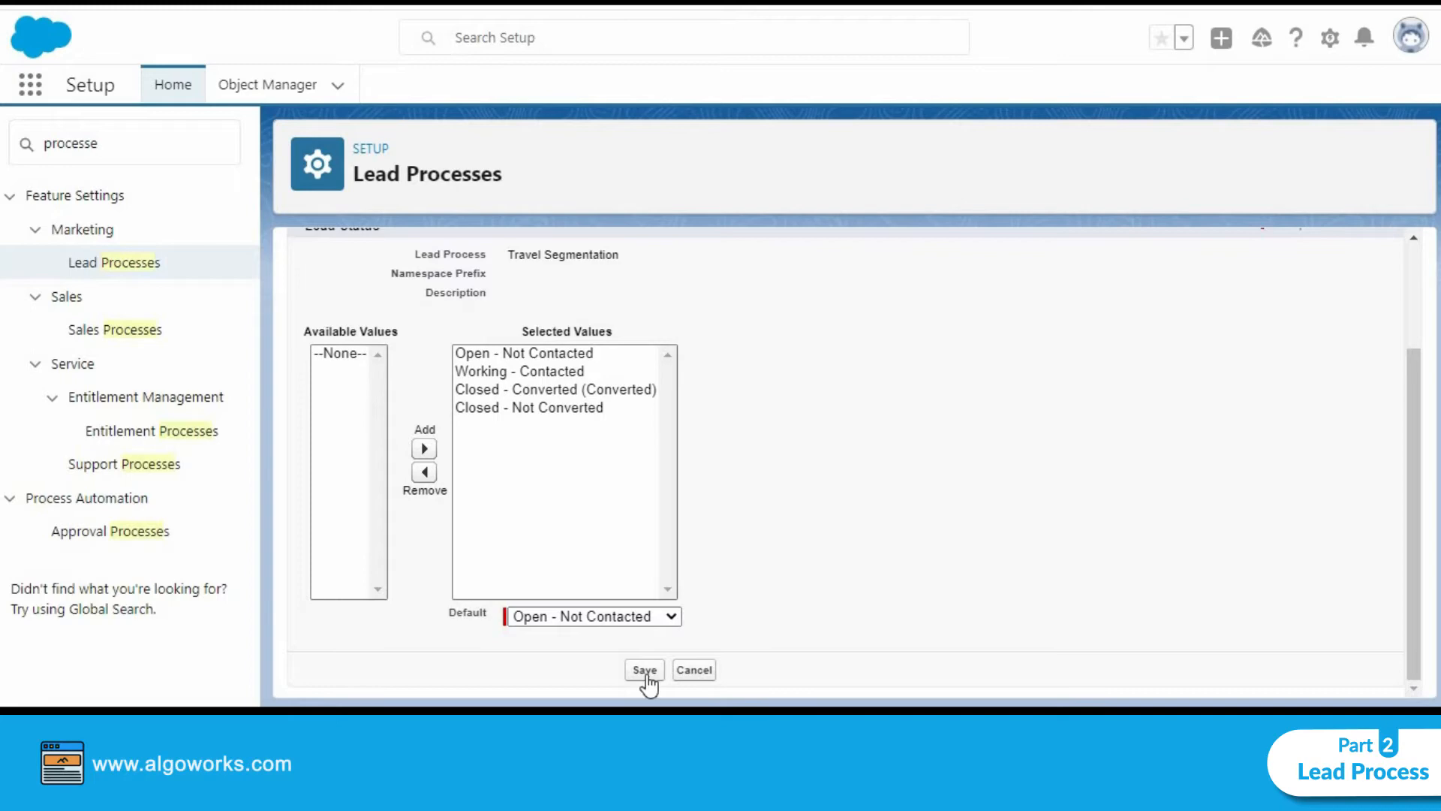
left_click(643, 669)
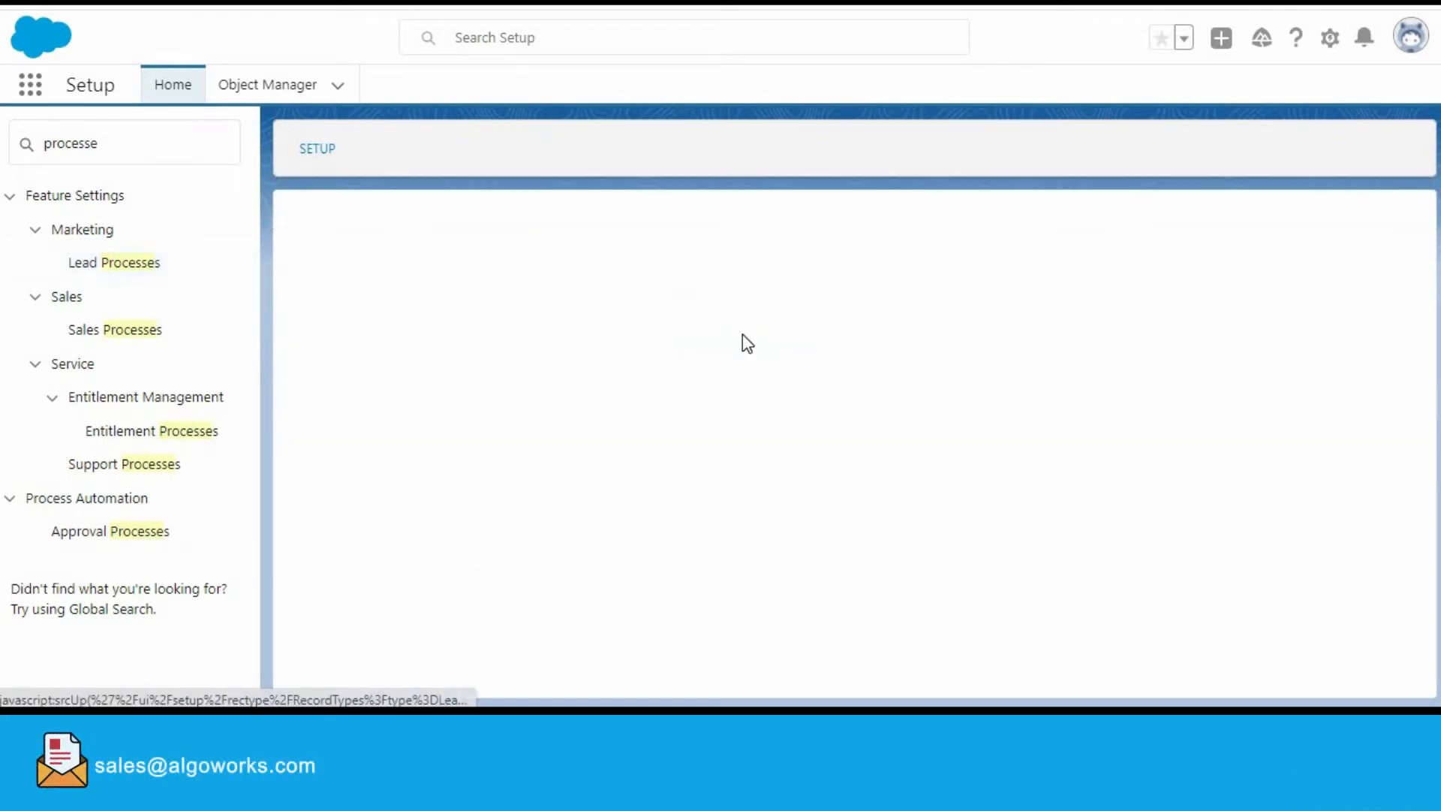
Start a new Lead record type labelled B2B on the Travel Segmentation lead process
left_click(114, 262)
type("lead")
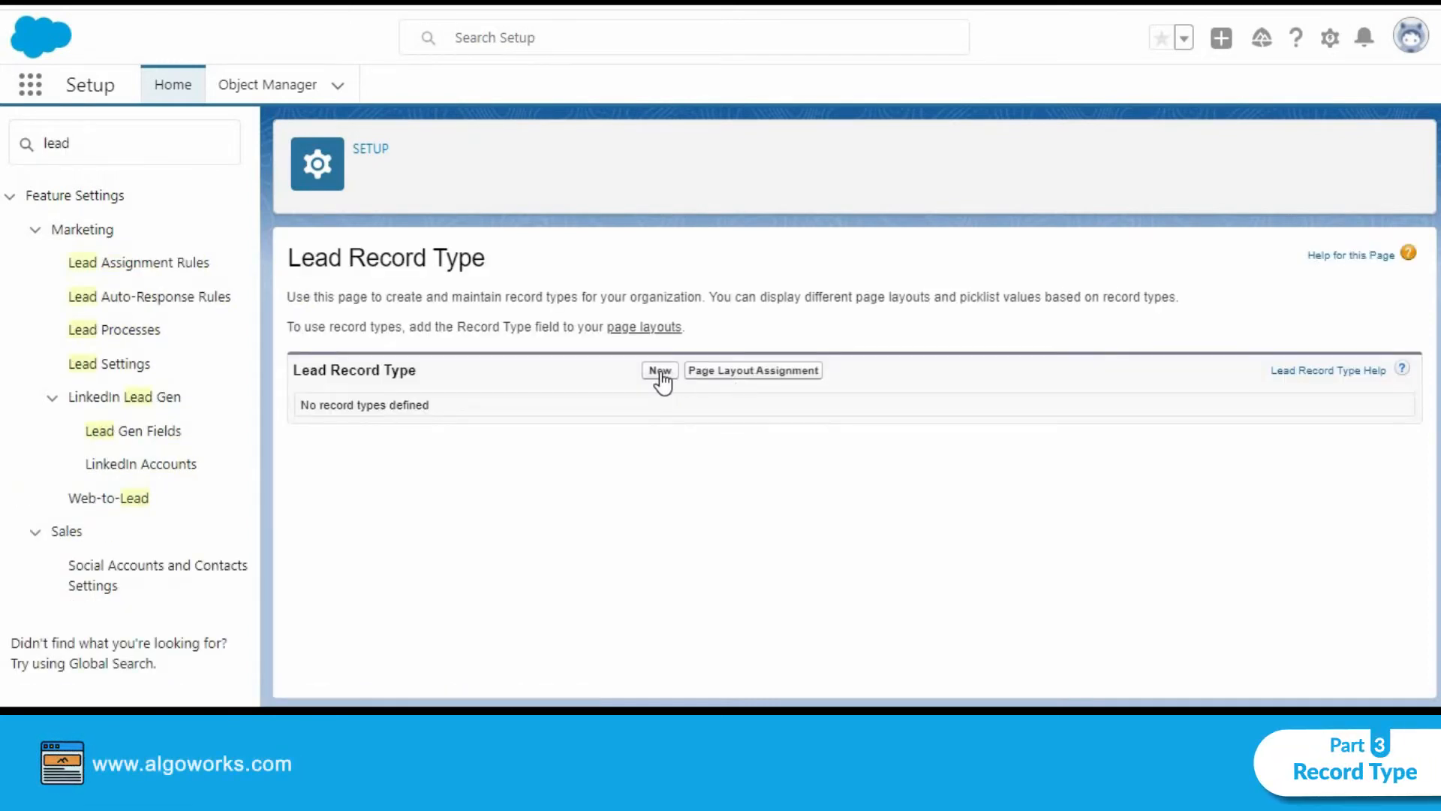
left_click(267, 84)
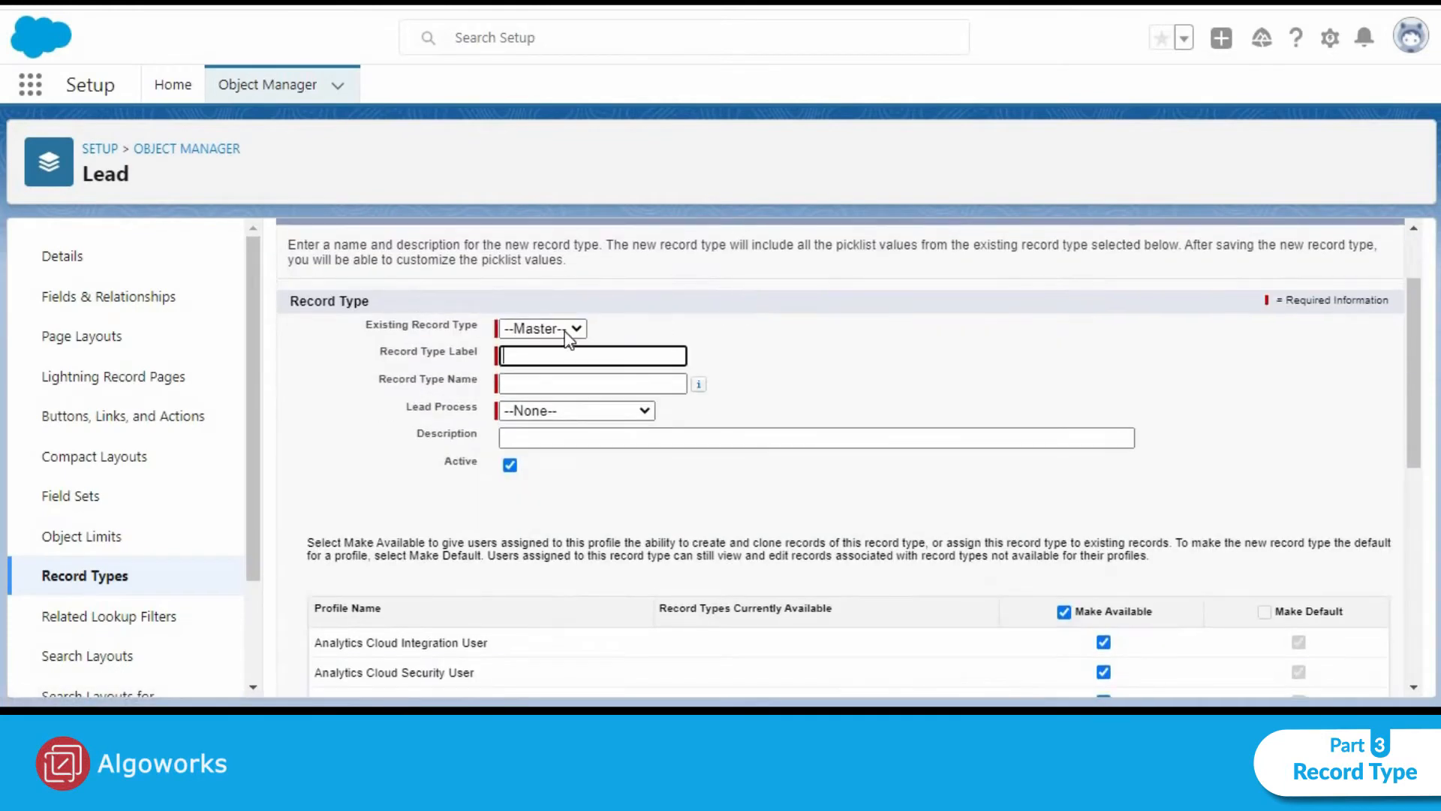
left_click(541, 328)
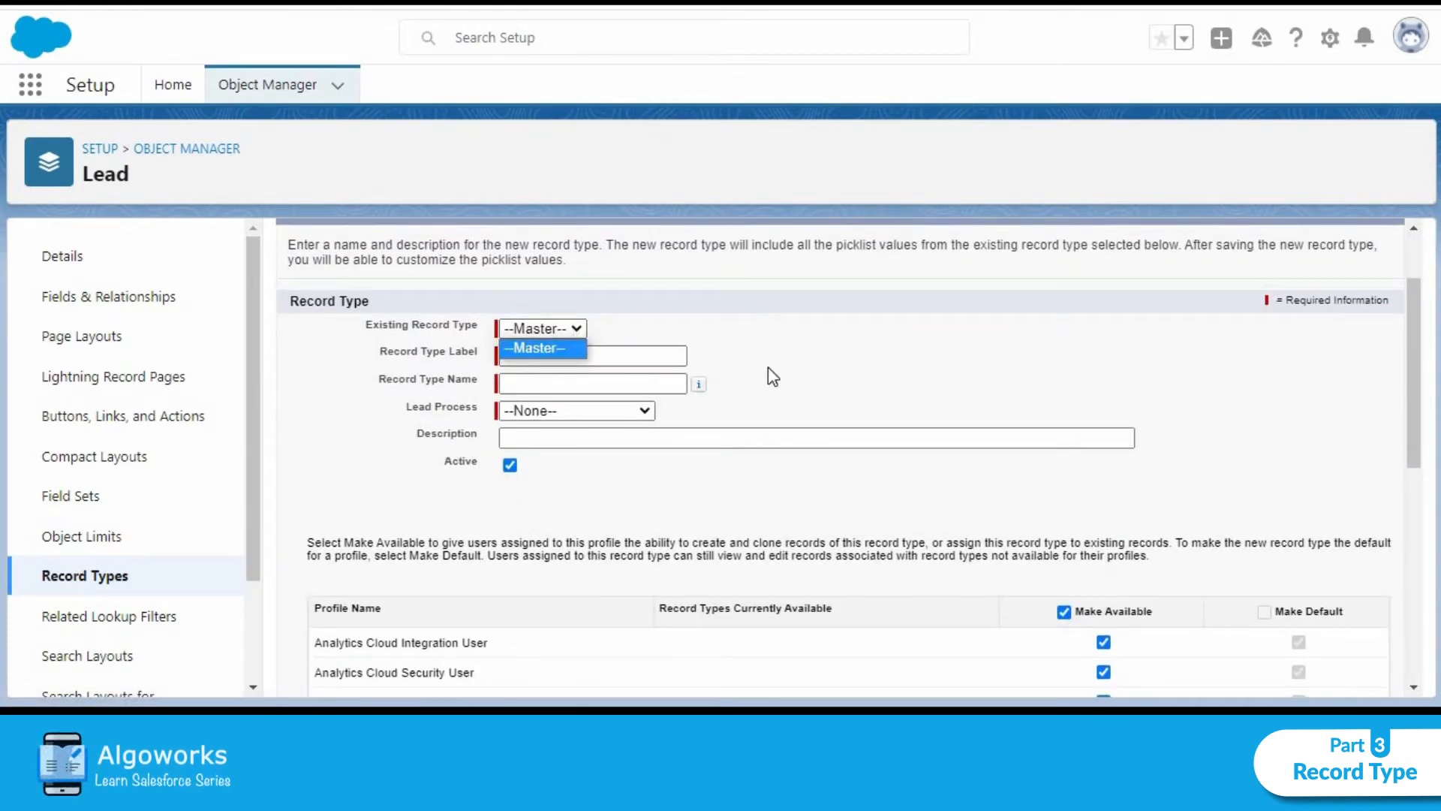
type("Partner Account")
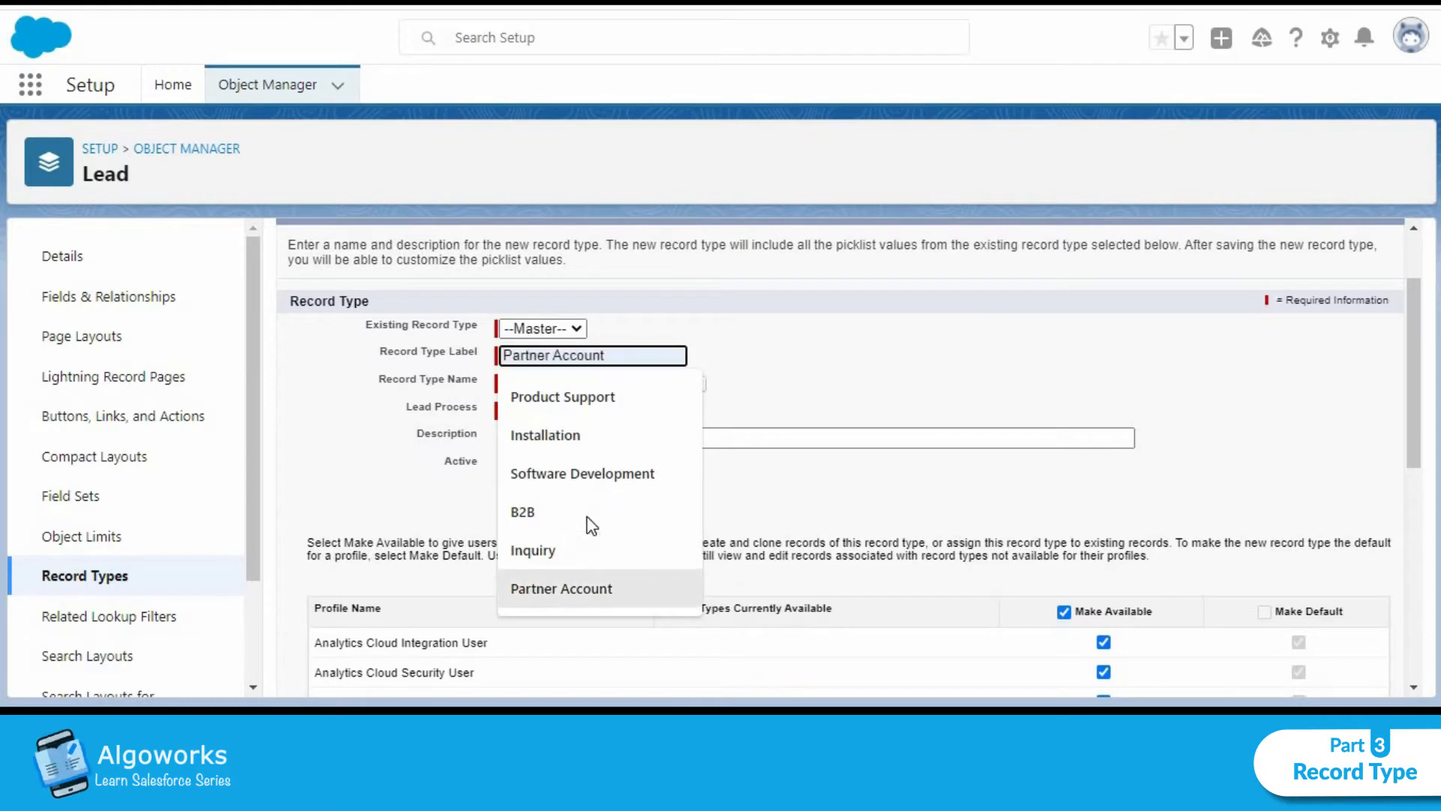
left_click(522, 512)
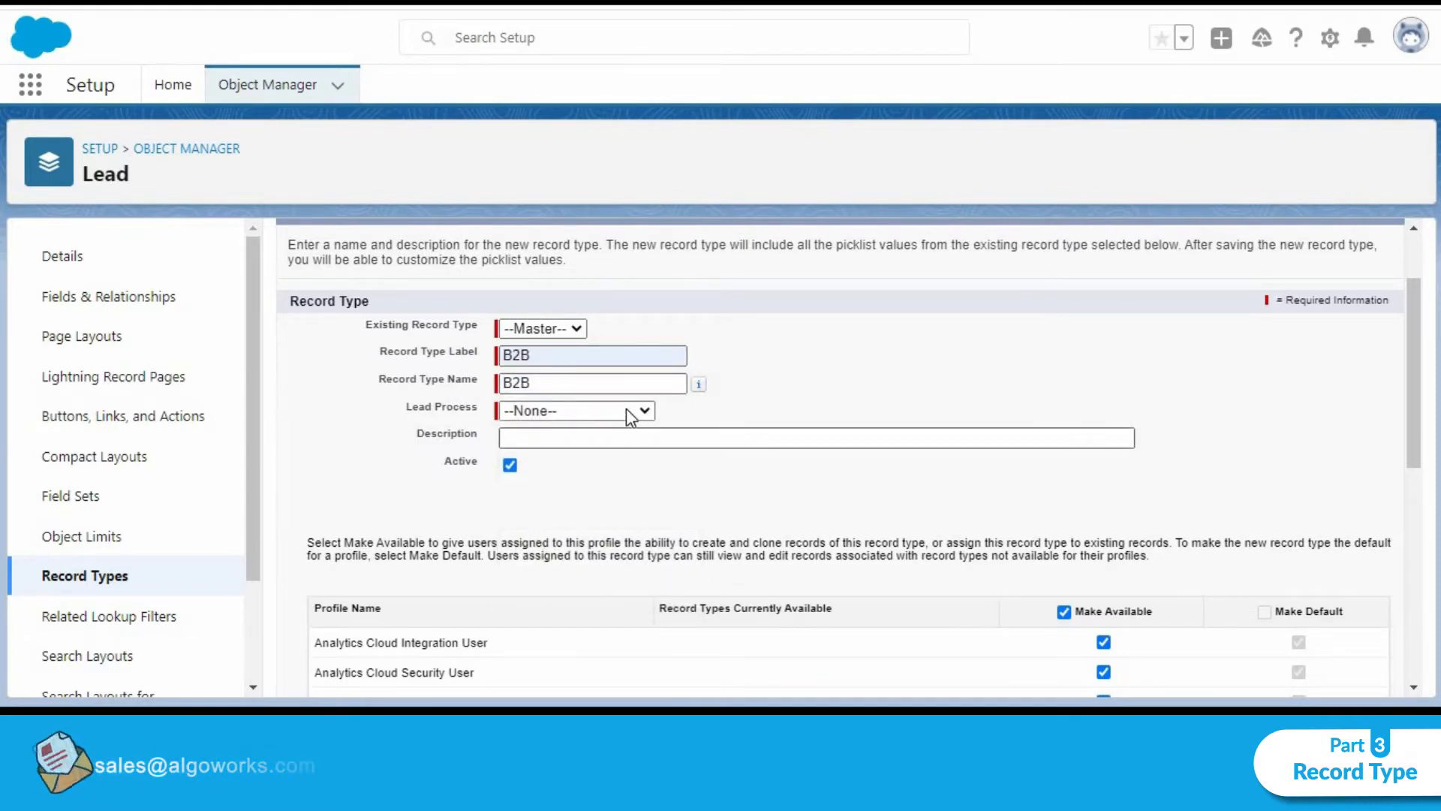
left_click(577, 410)
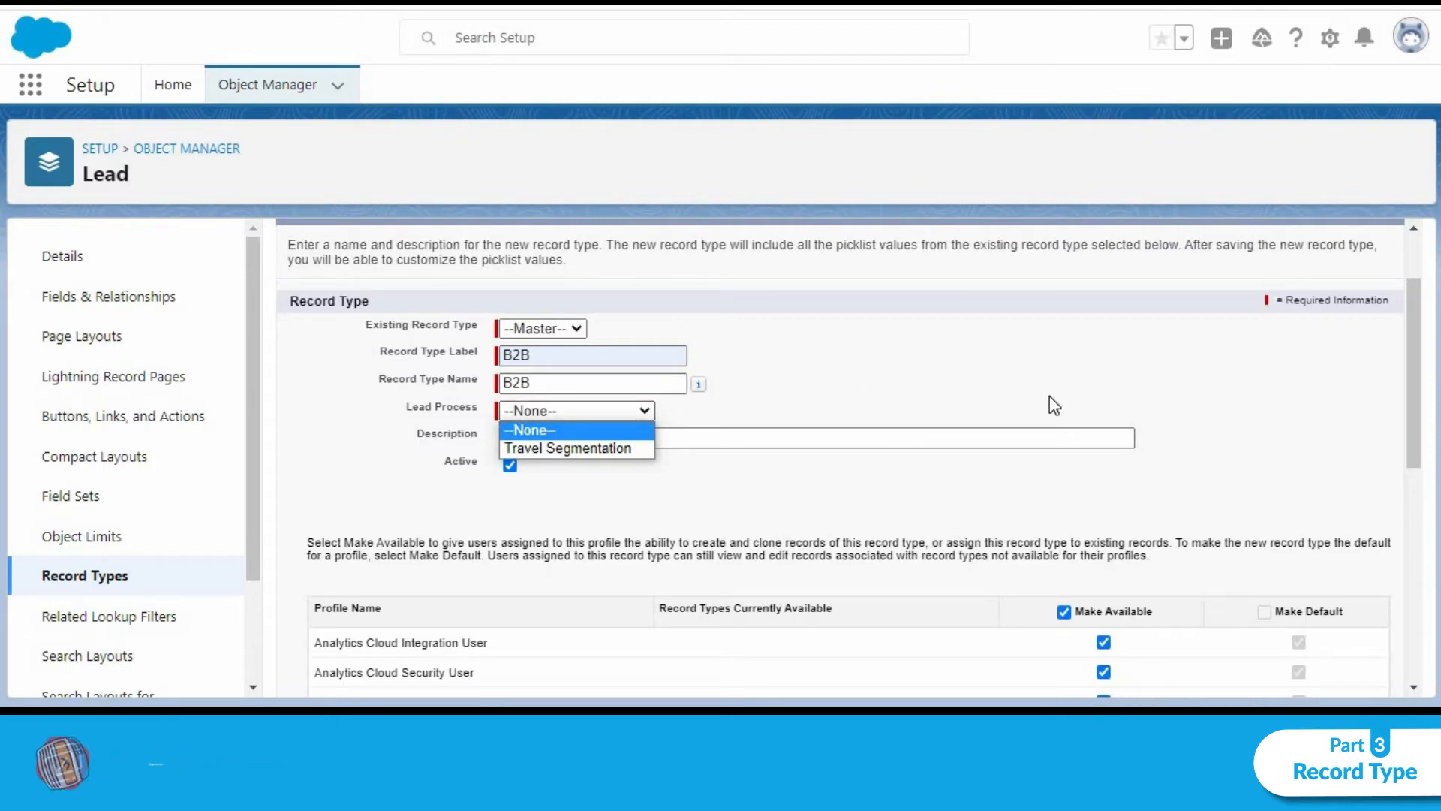
left_click(568, 447)
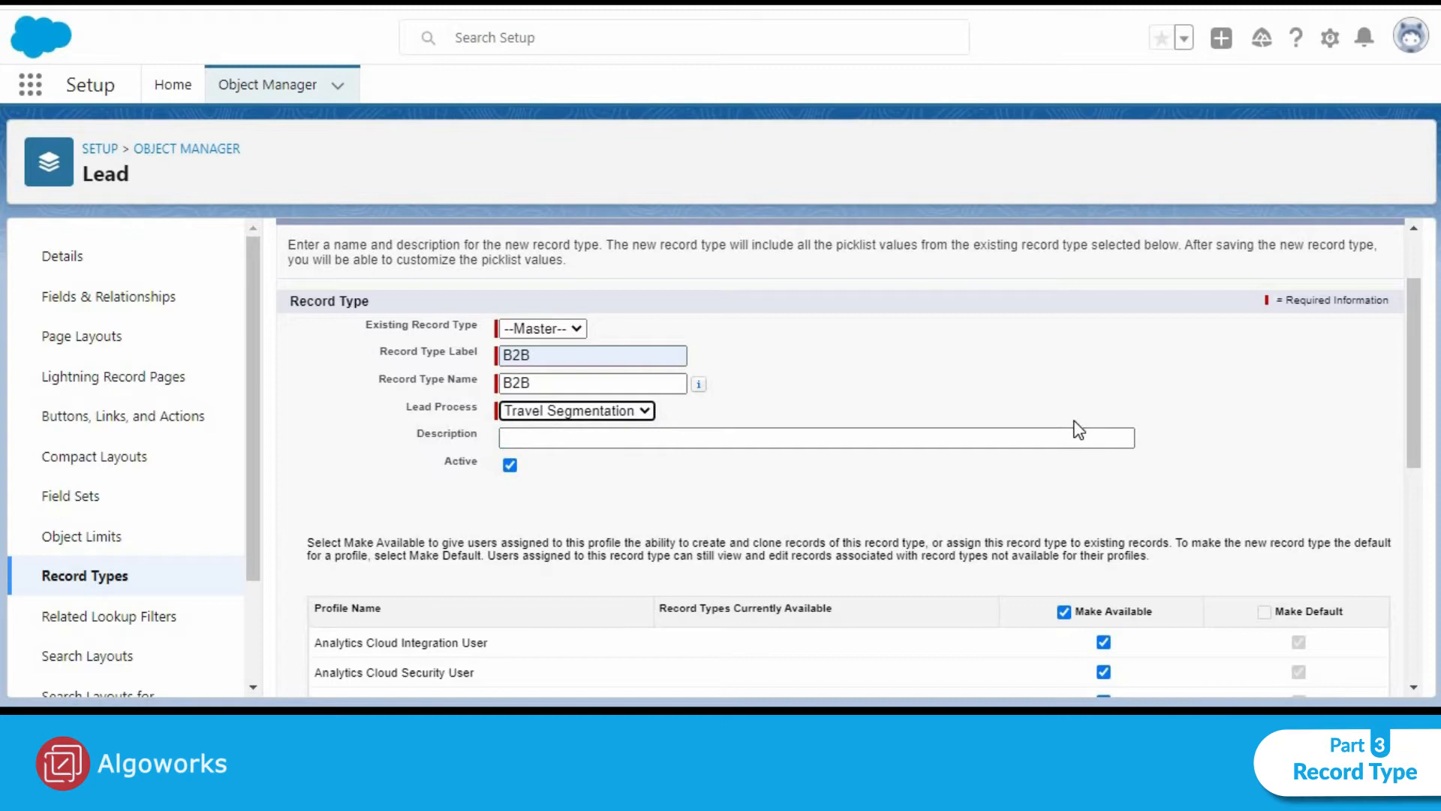
Leave B2B available to all profiles and continue to page layout assignment
scroll("down", 3)
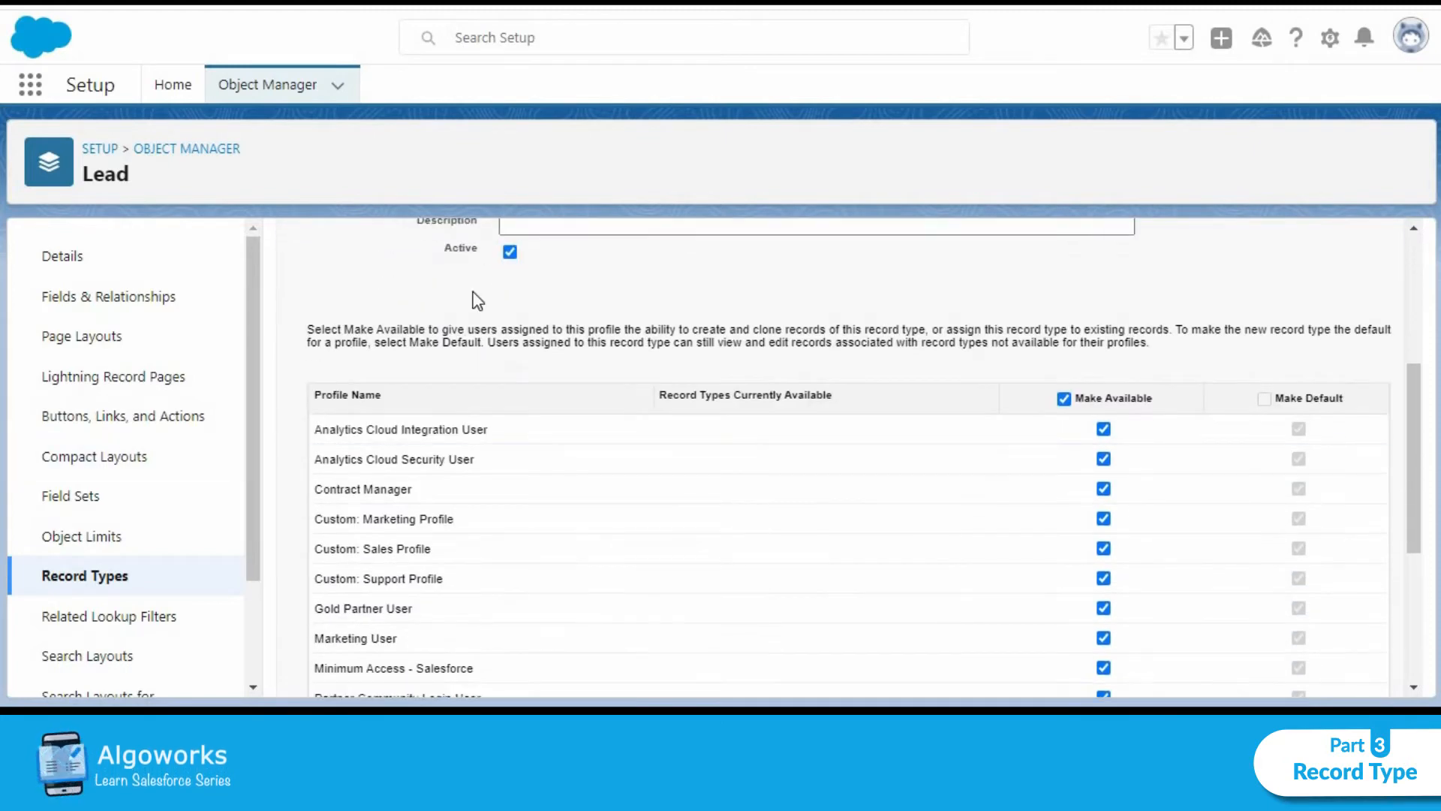
scroll("down", 3)
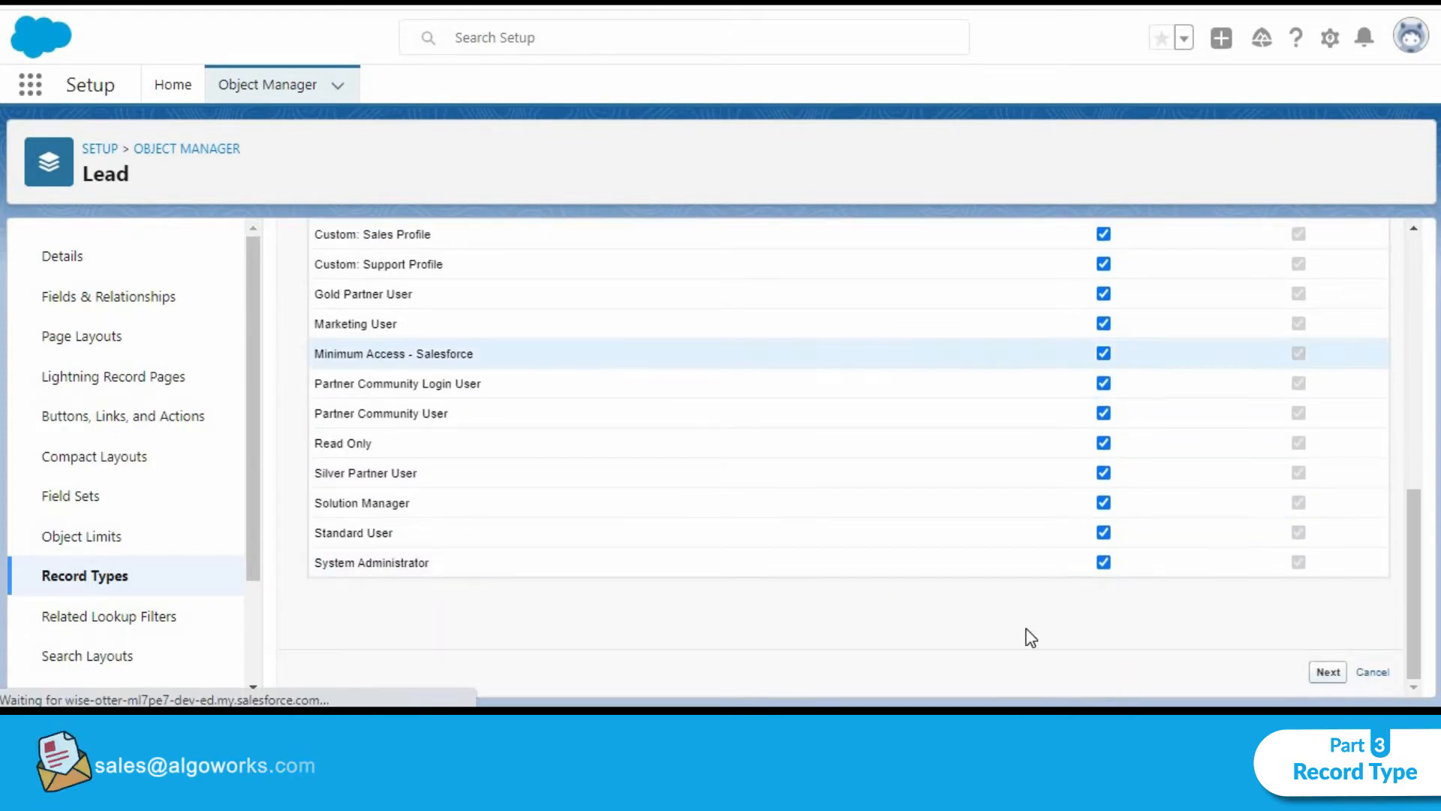
left_click(1326, 671)
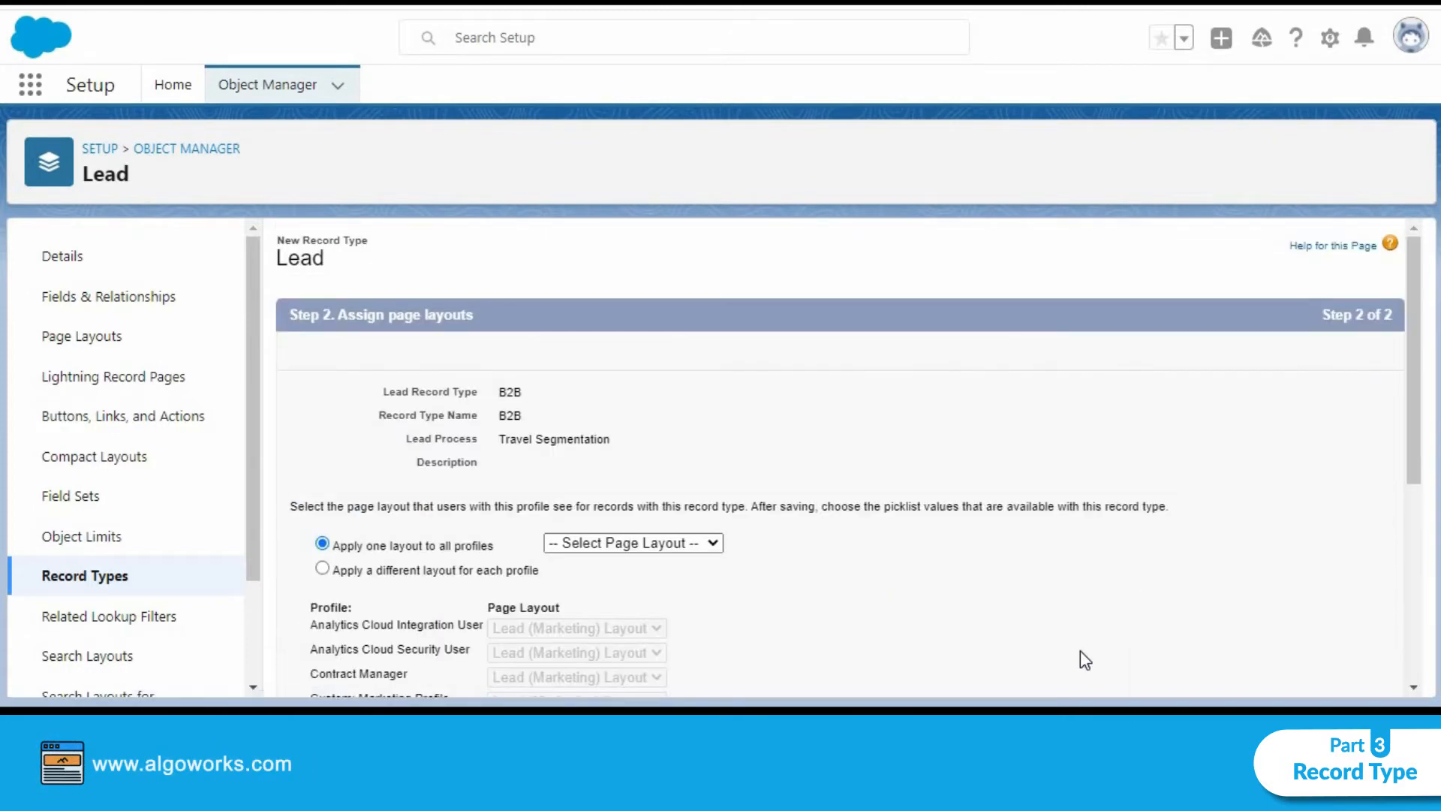
Use per-profile layouts, giving System Administrator Lead Layout, and Save & New
scroll("down", 3)
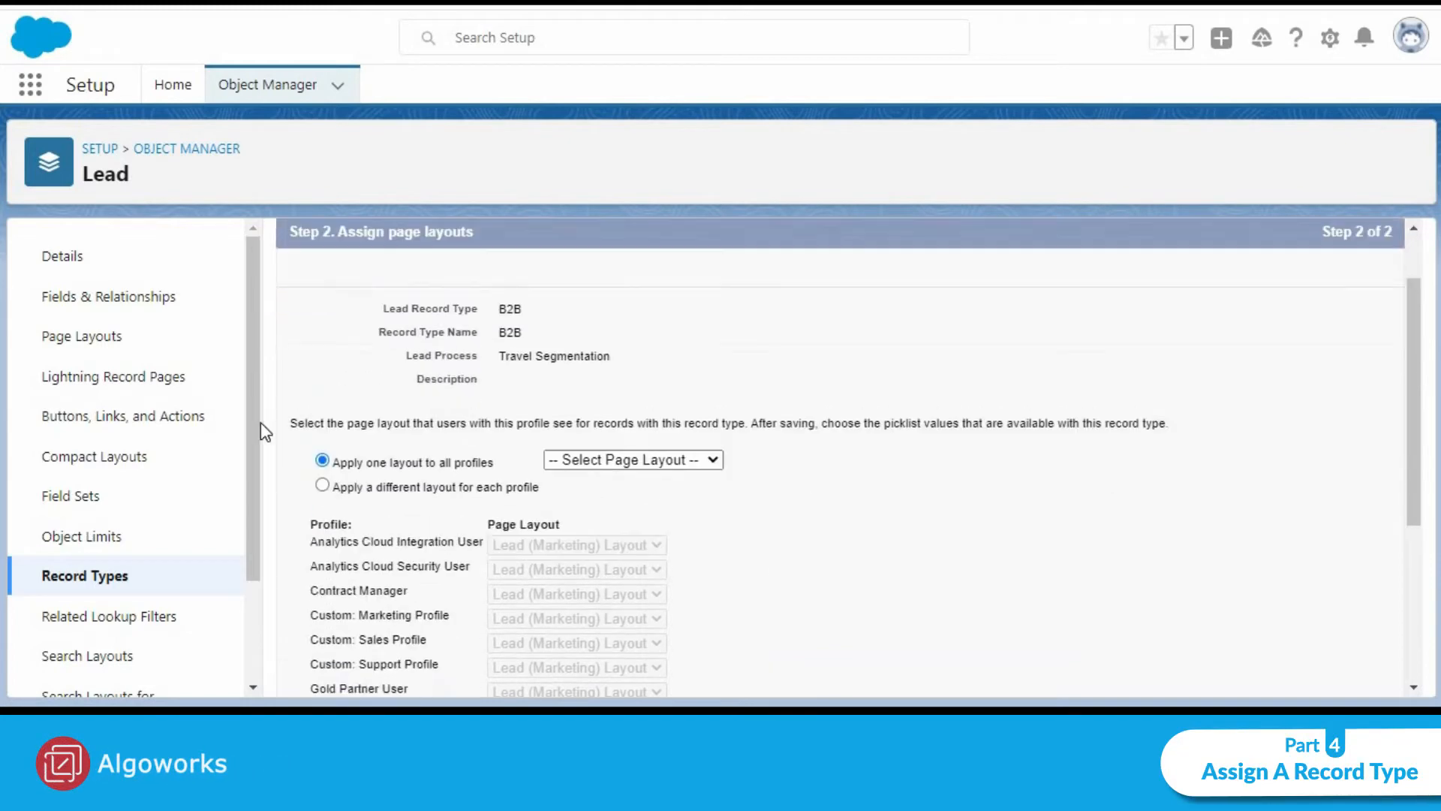
scroll("down", 3)
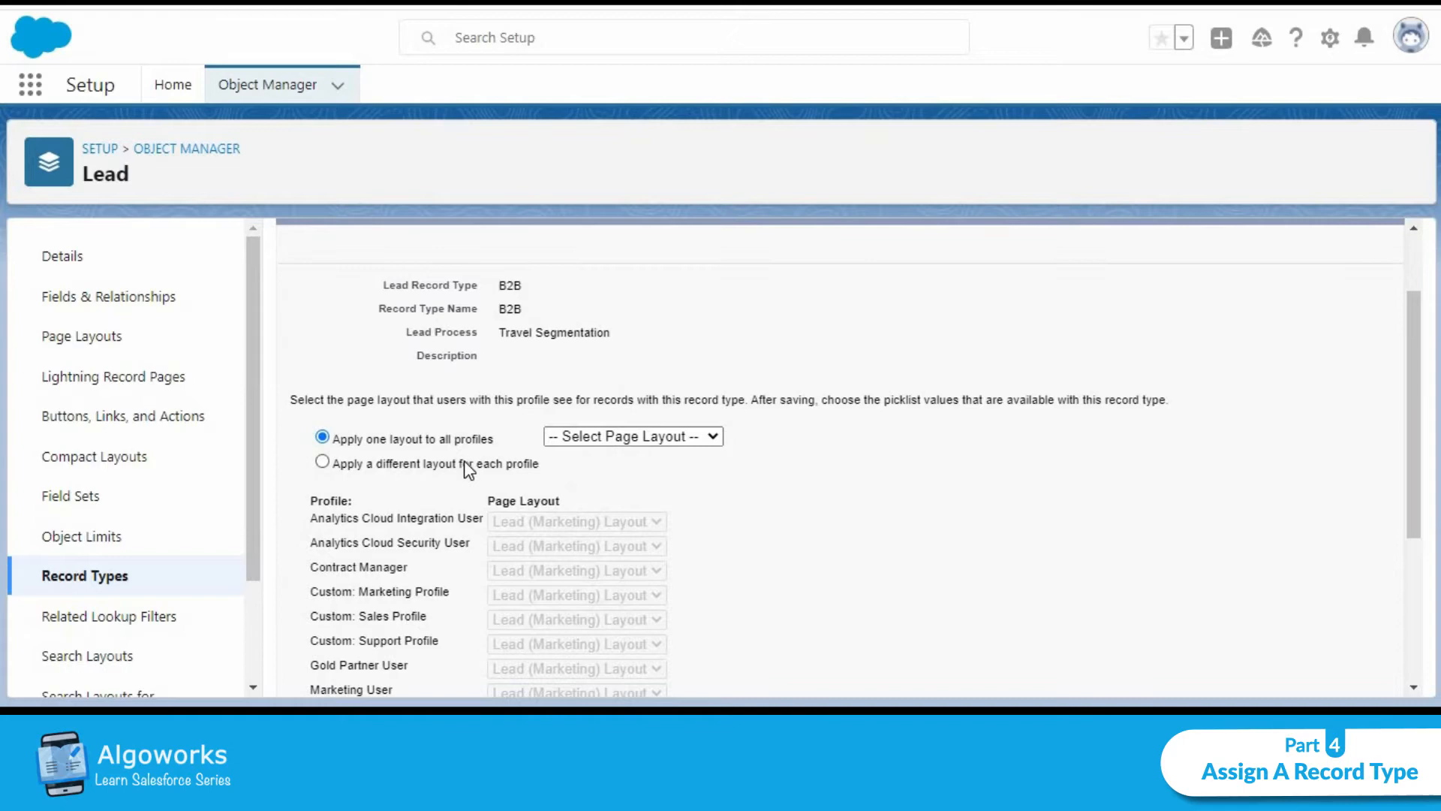
left_click(632, 436)
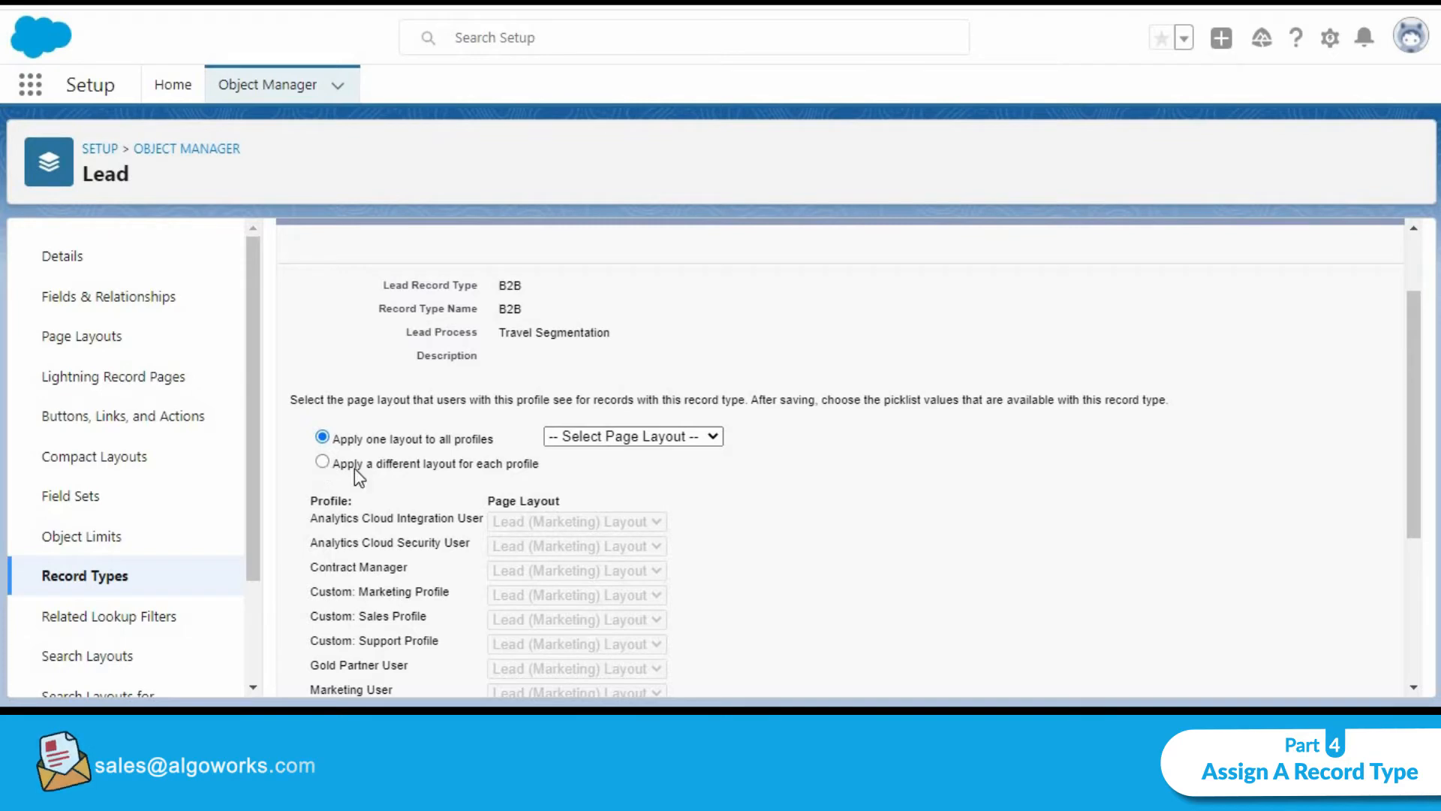
scroll("down", 3)
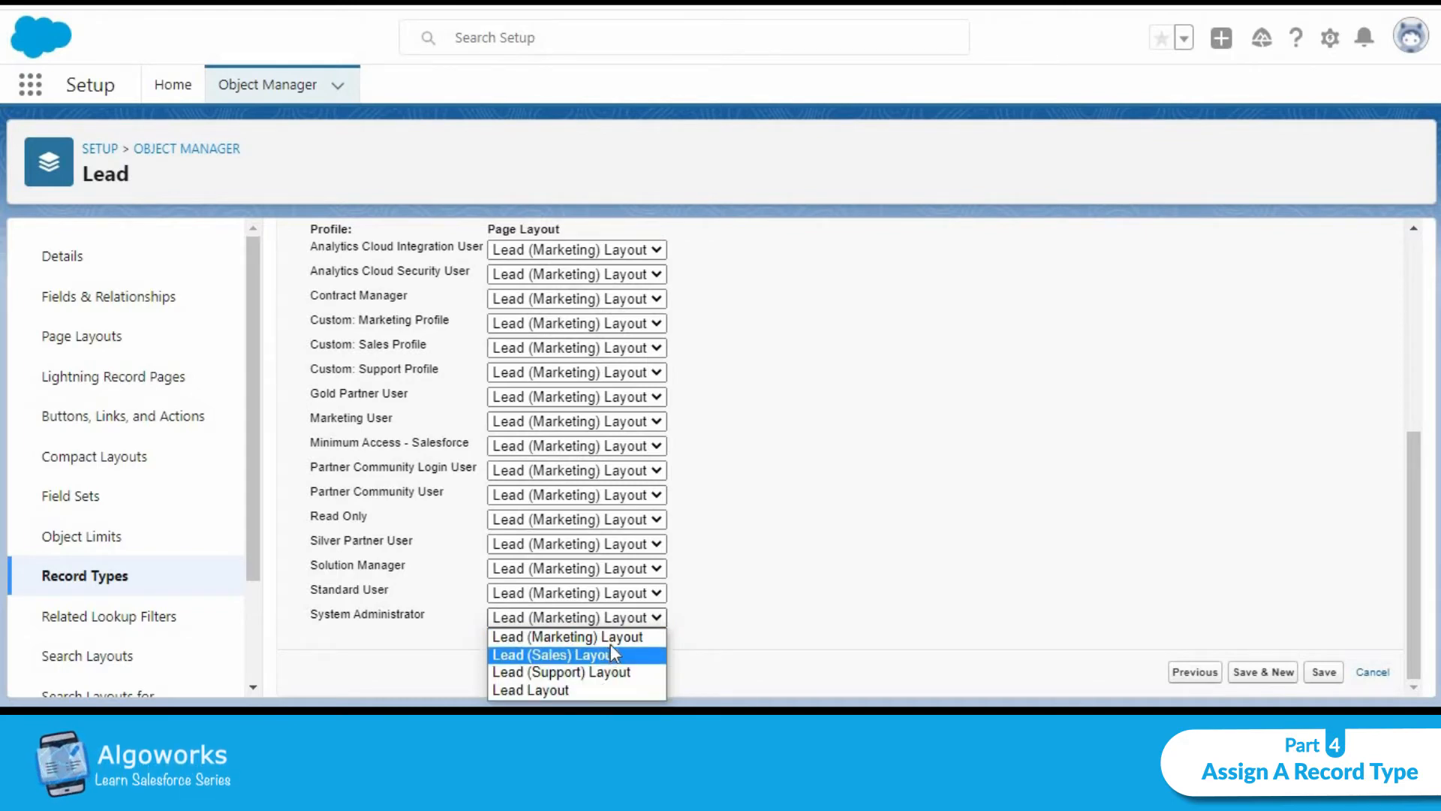
left_click(529, 690)
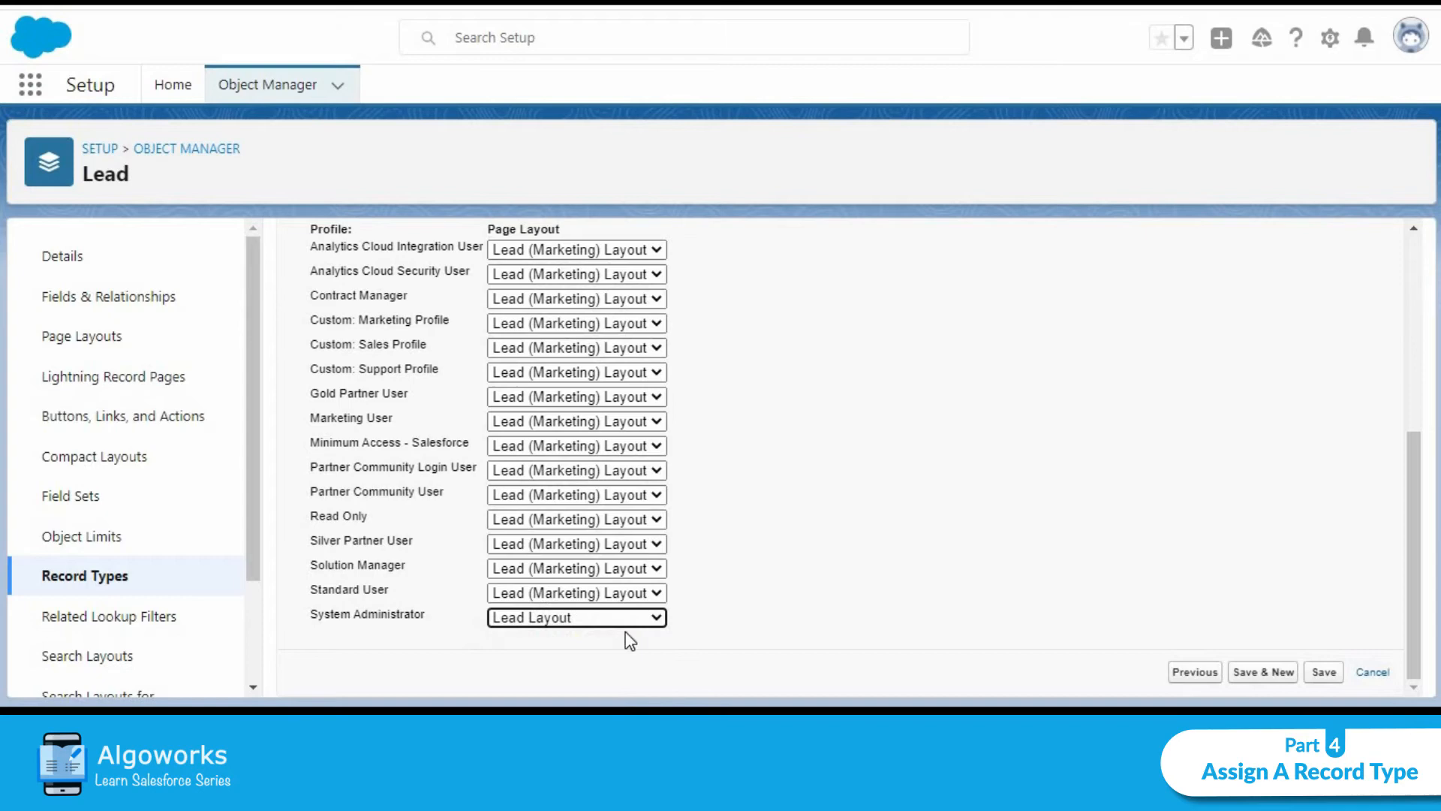
left_click(576, 617)
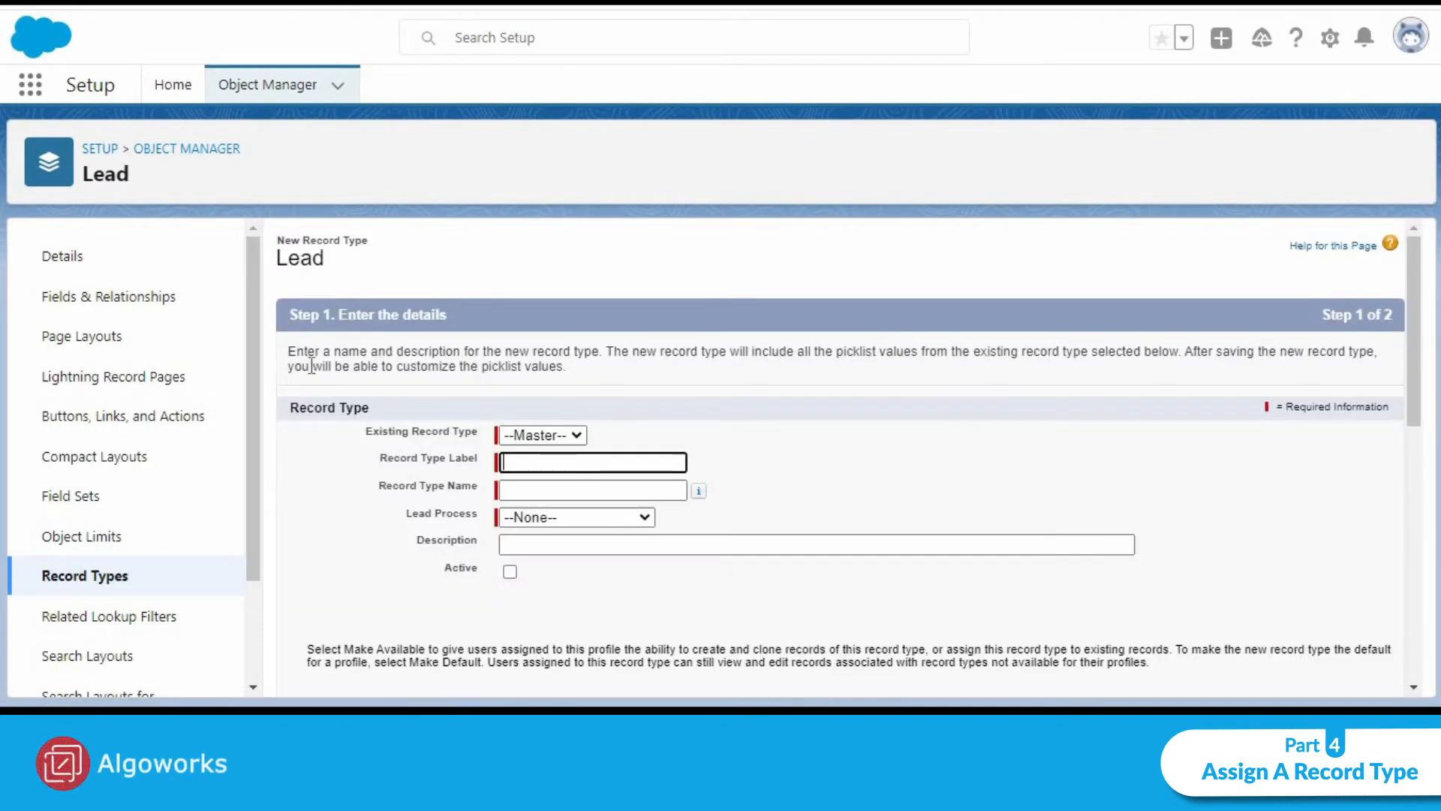
Define record type B2C on Travel Segmentation, available to all profiles, and continue
left_click(541, 435)
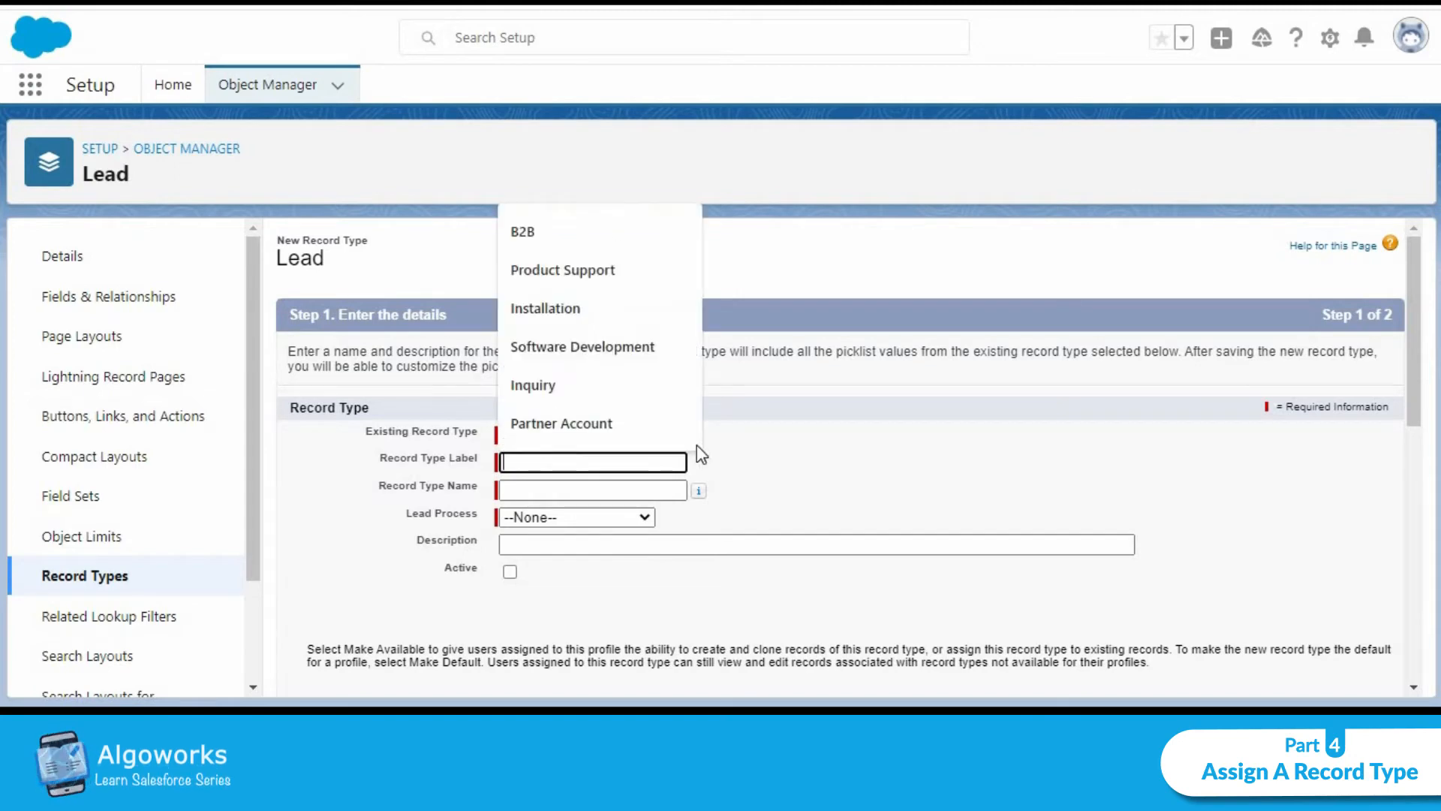
type("B")
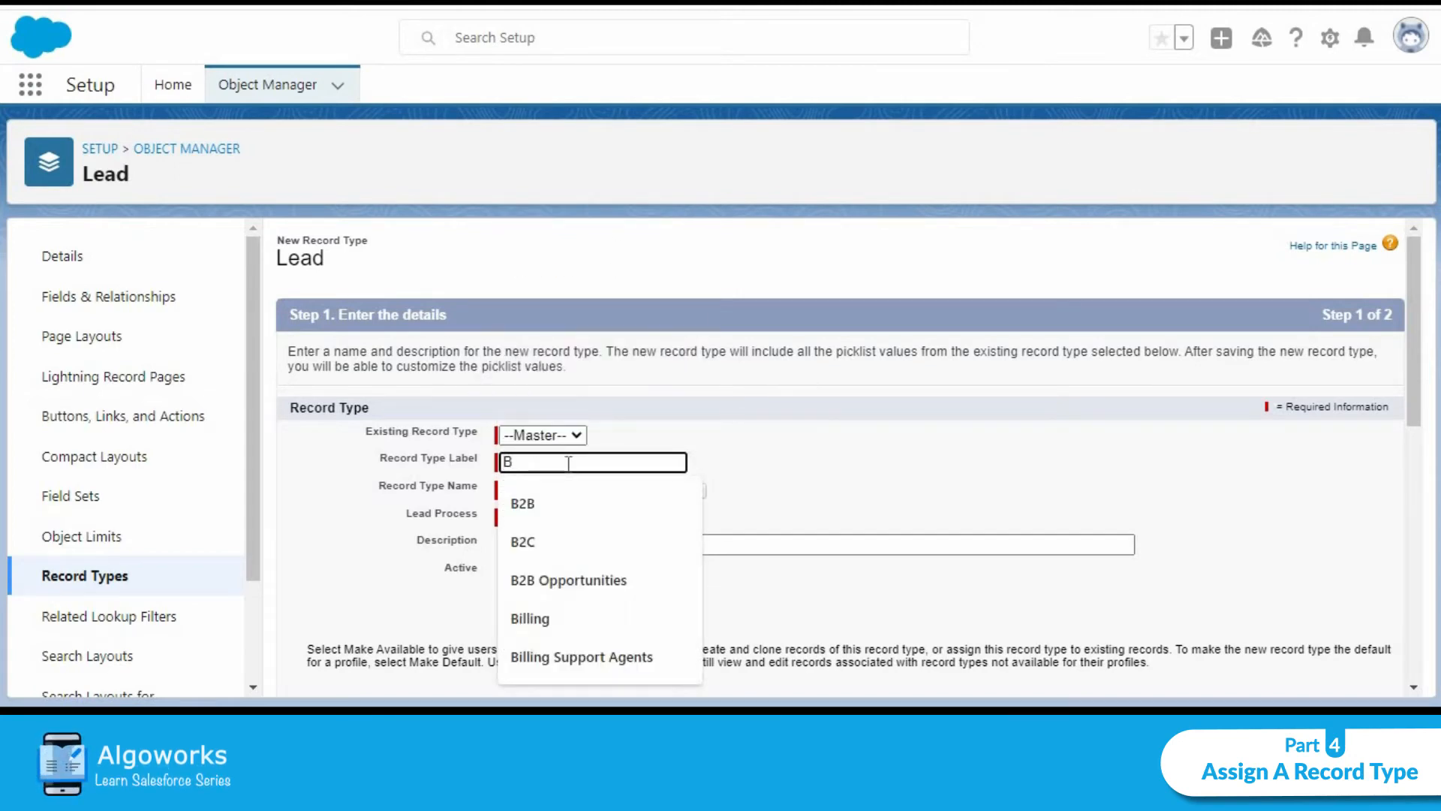
left_click(521, 541)
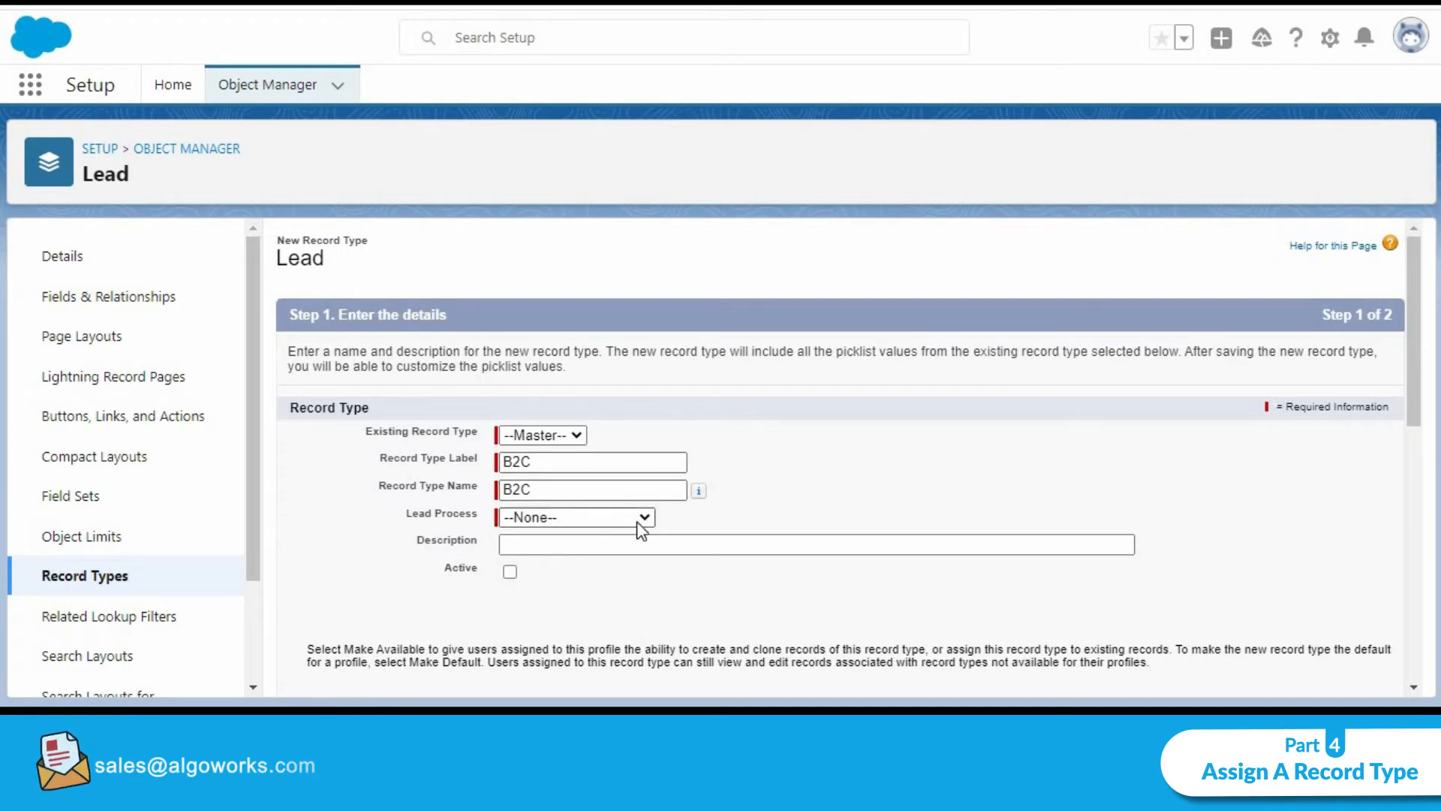
left_click(576, 516)
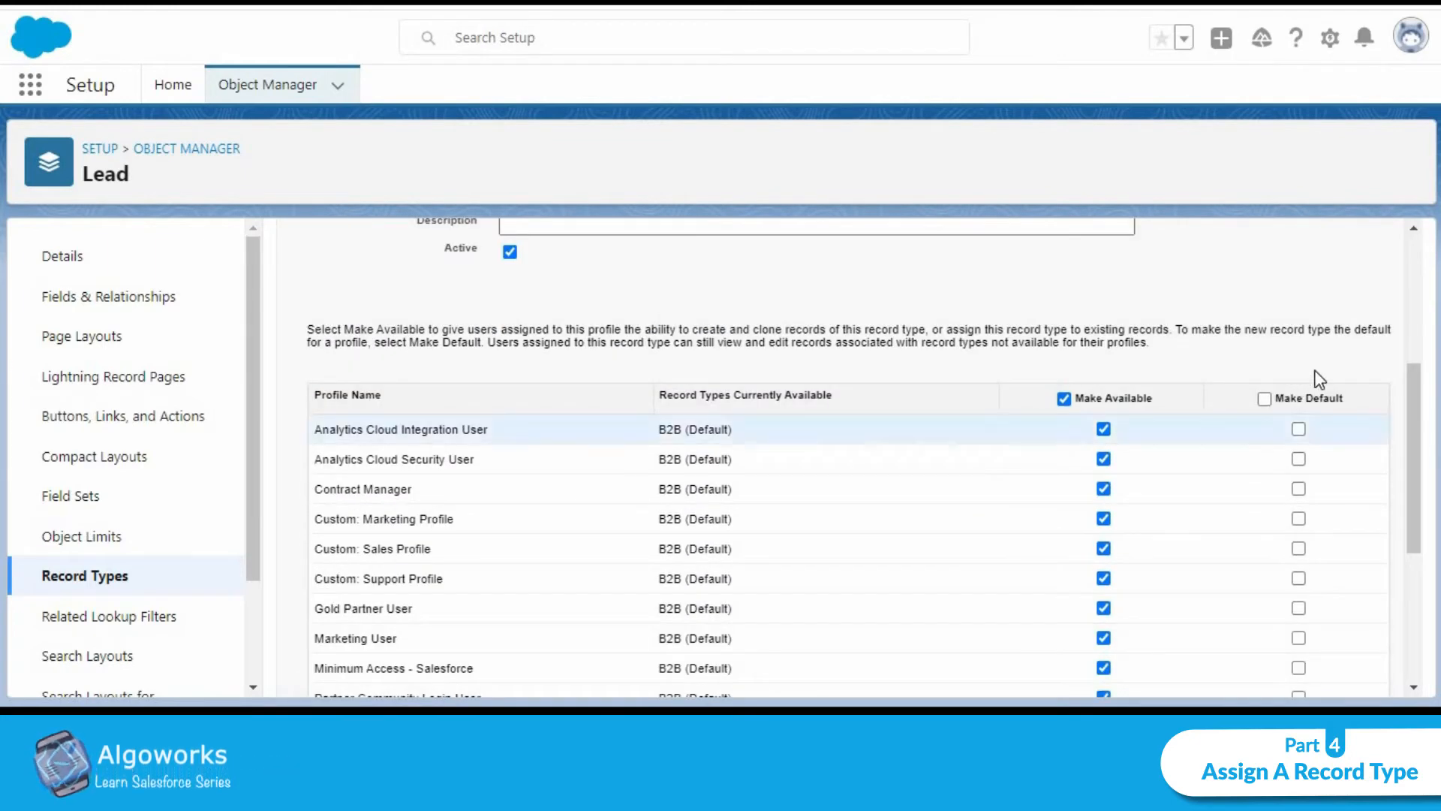
scroll("down", 3)
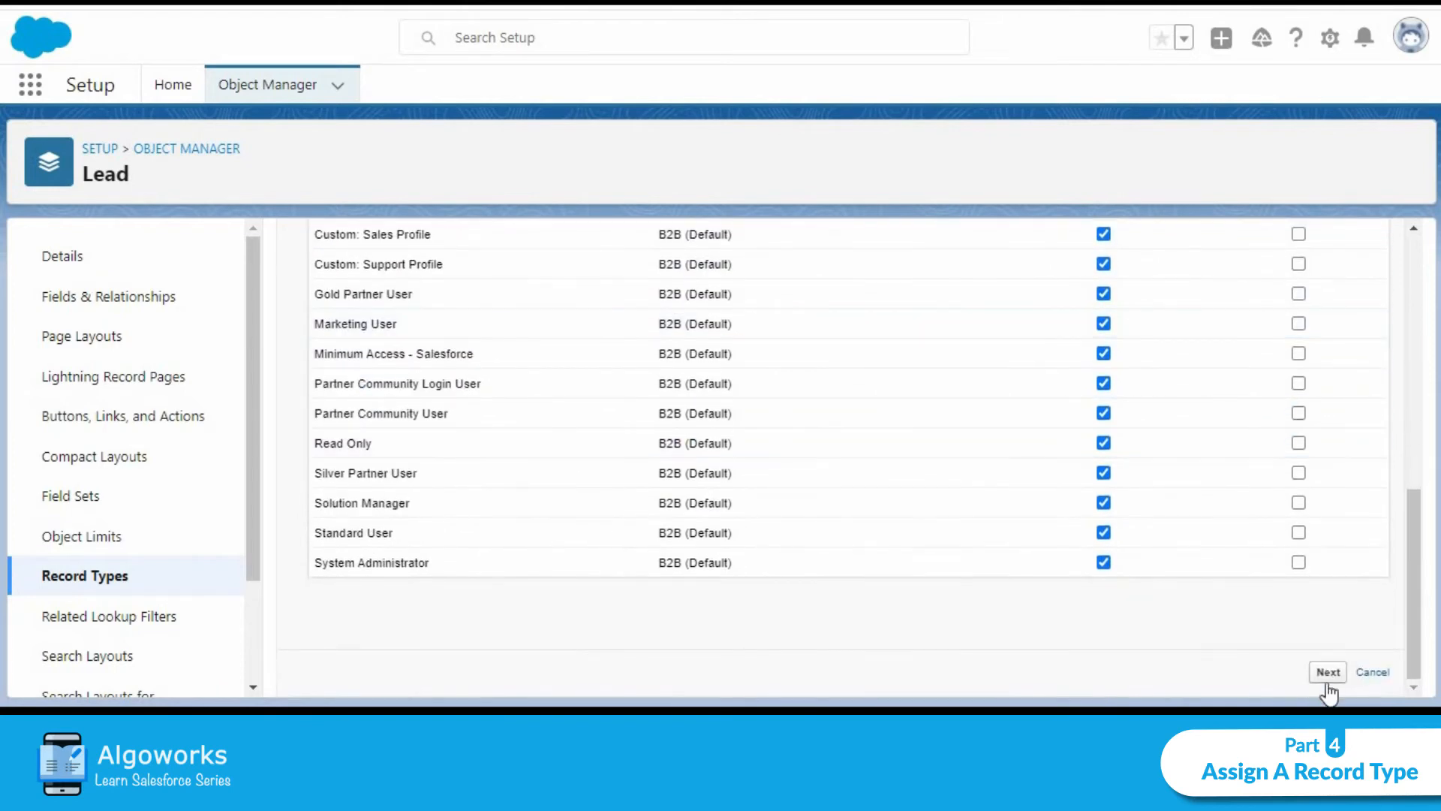
left_click(1326, 671)
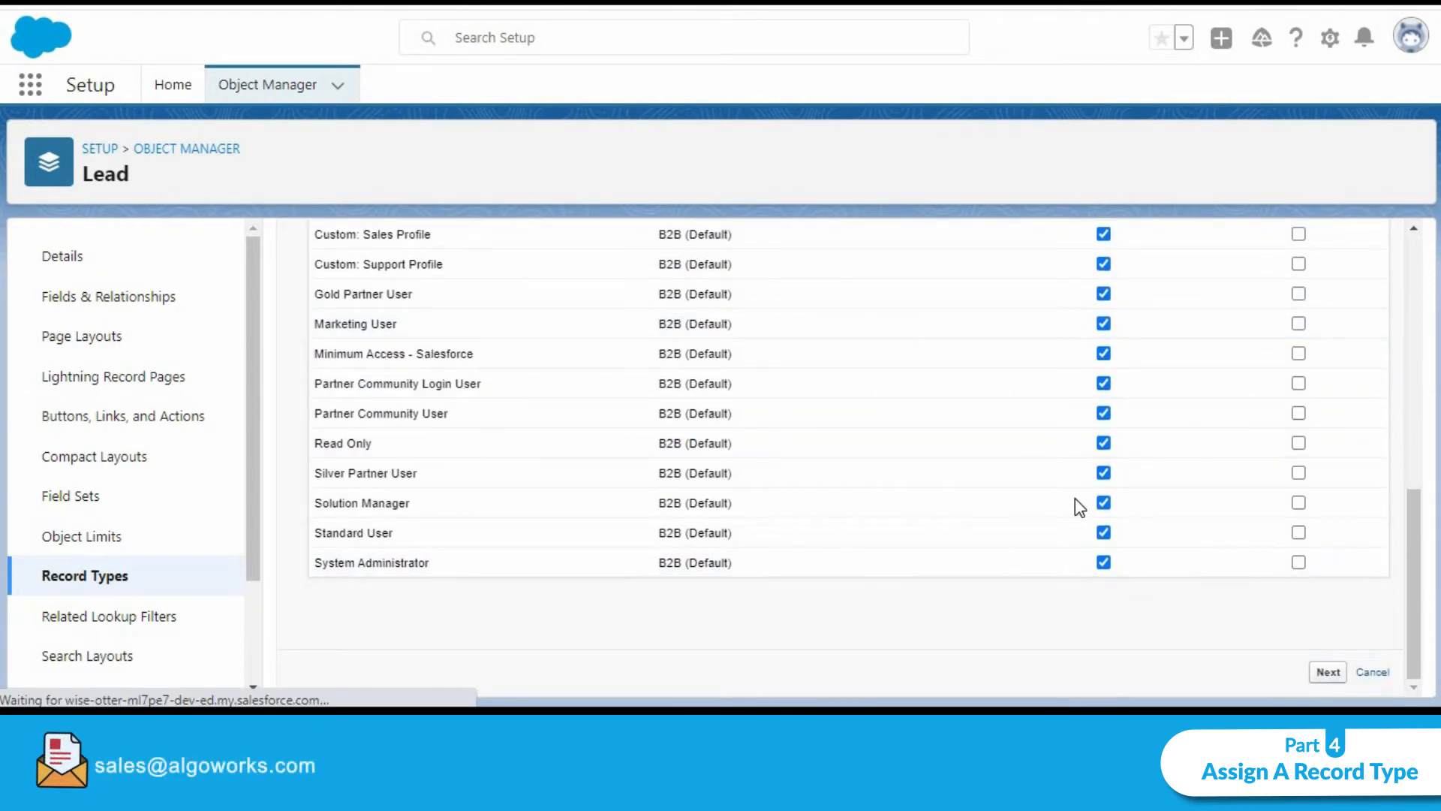
left_click(1327, 671)
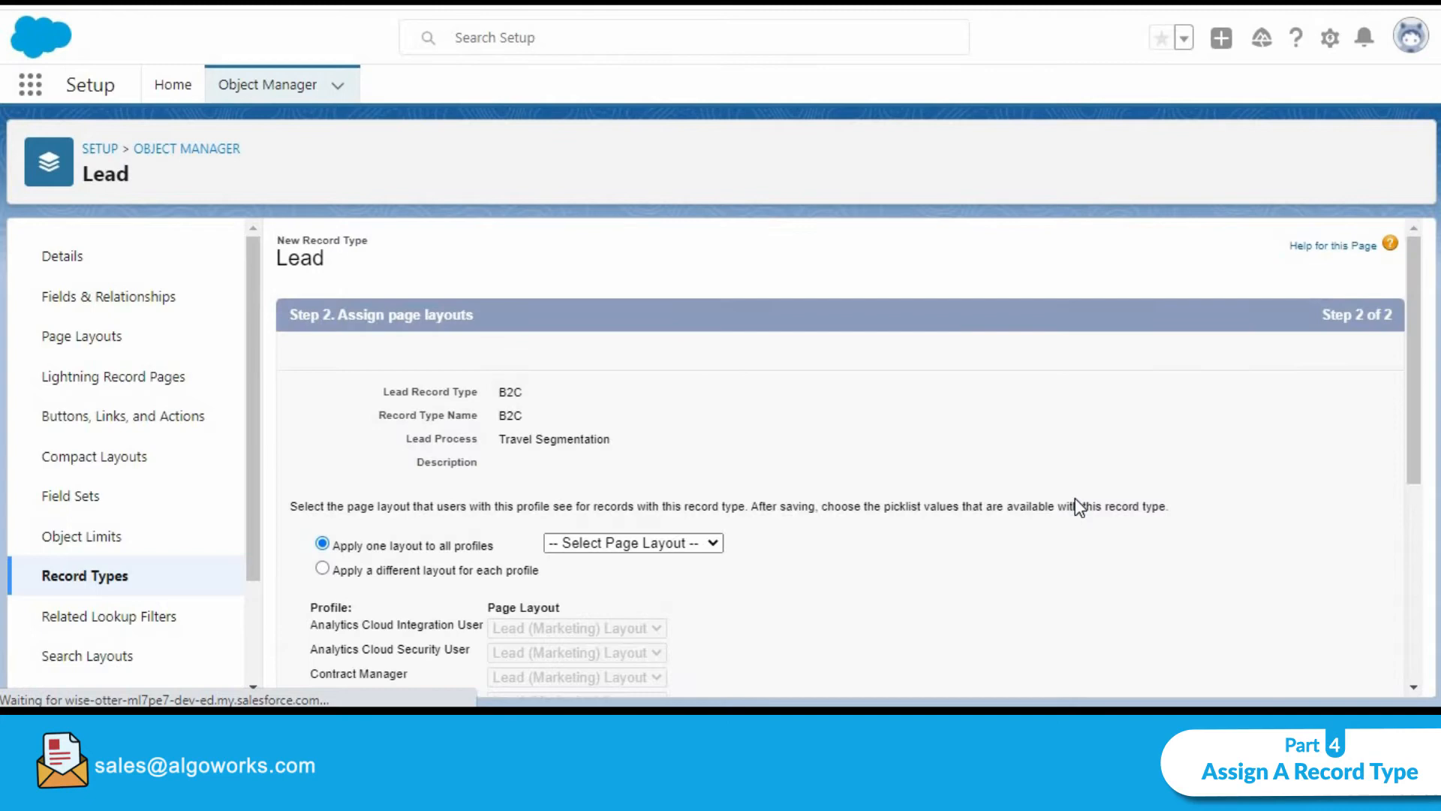
Choose 'Apply a different layout for each profile' and save B2C
scroll("down", 3)
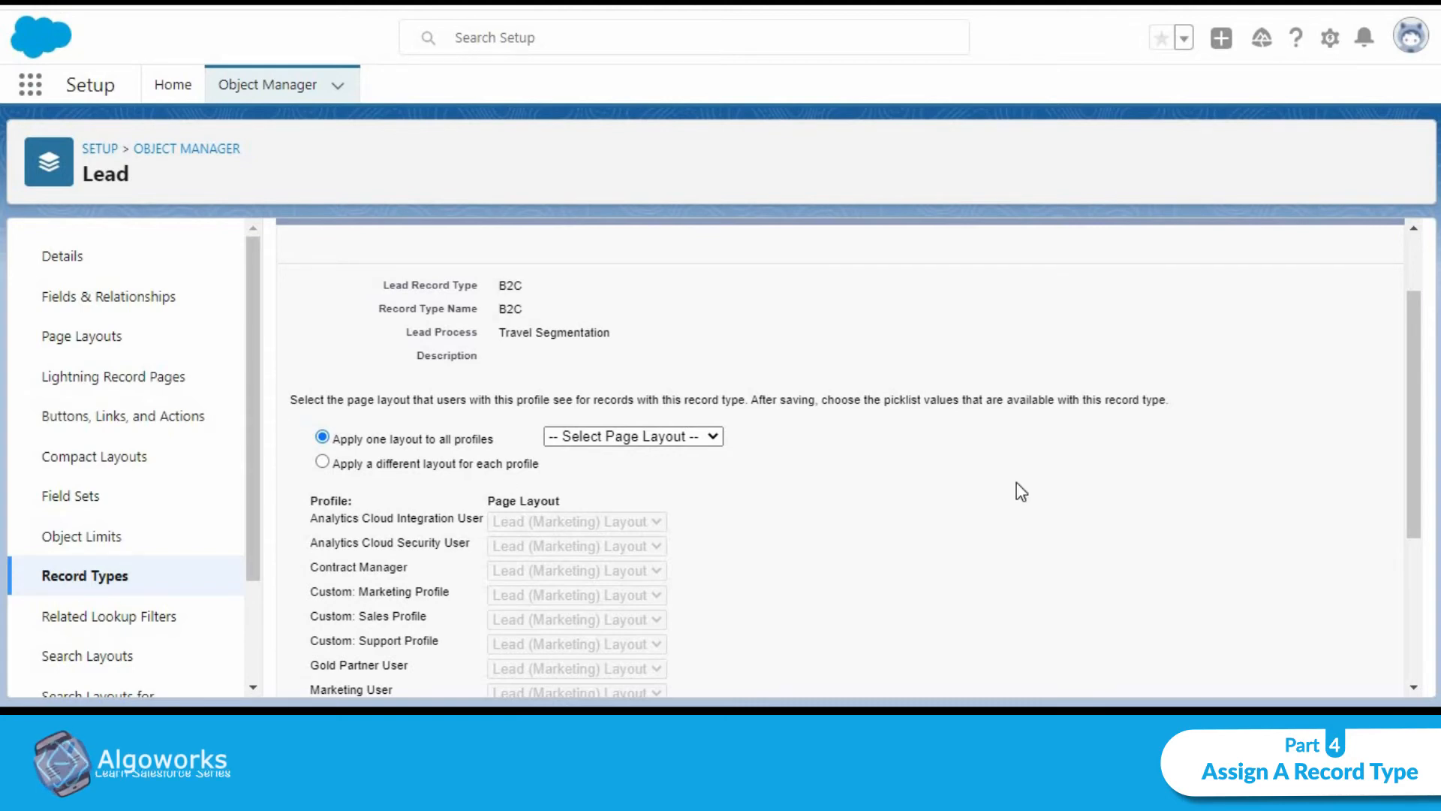
scroll("down", 3)
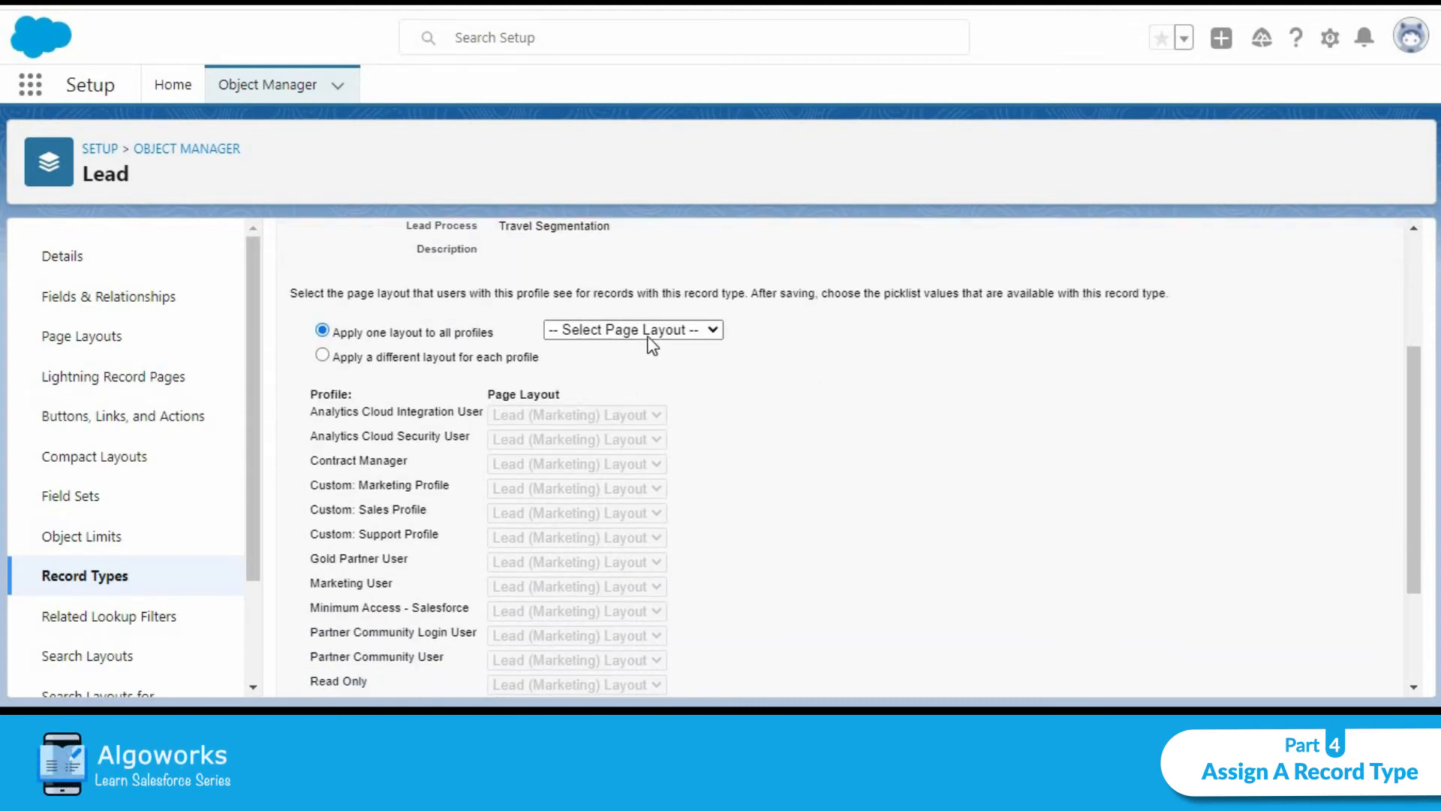
left_click(632, 329)
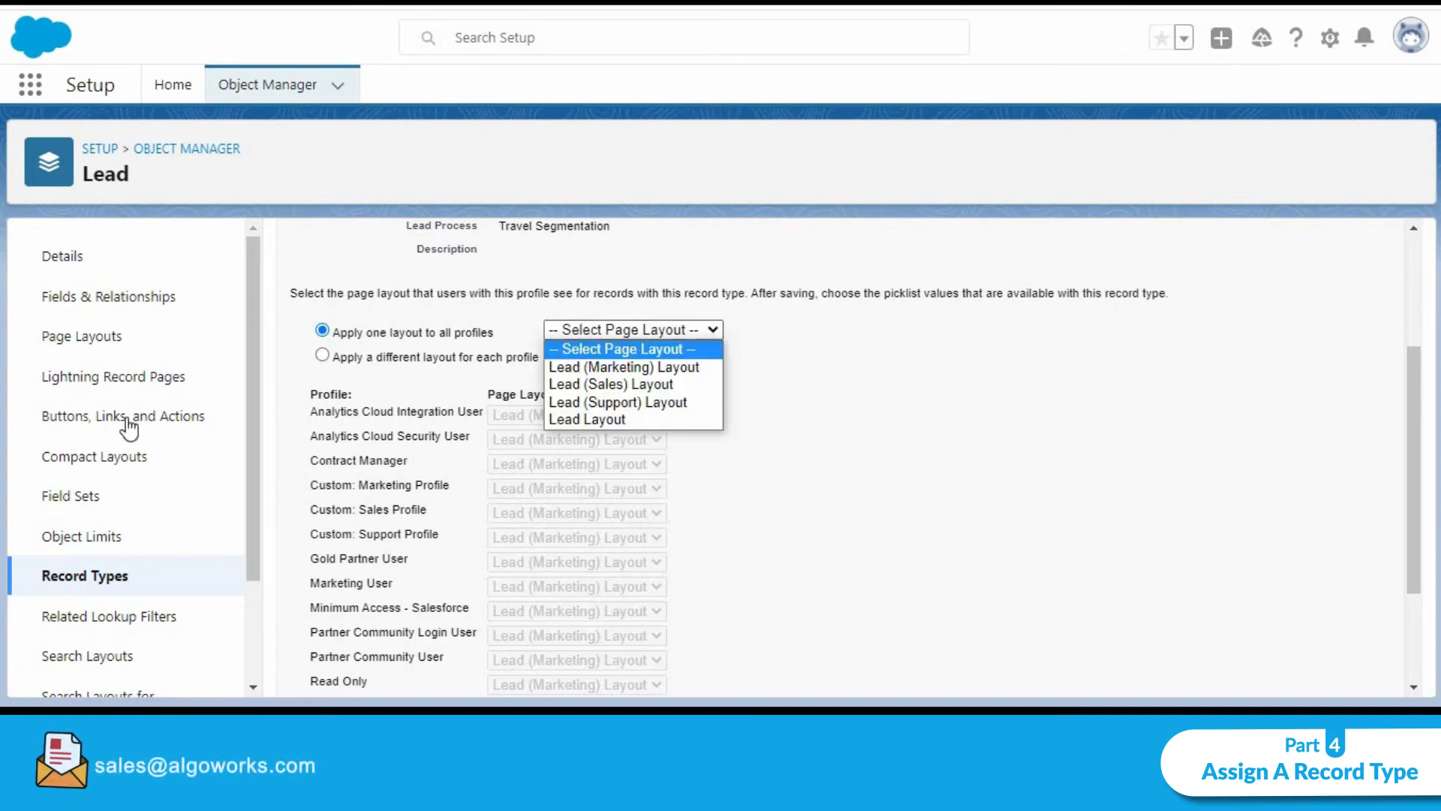
left_click(323, 357)
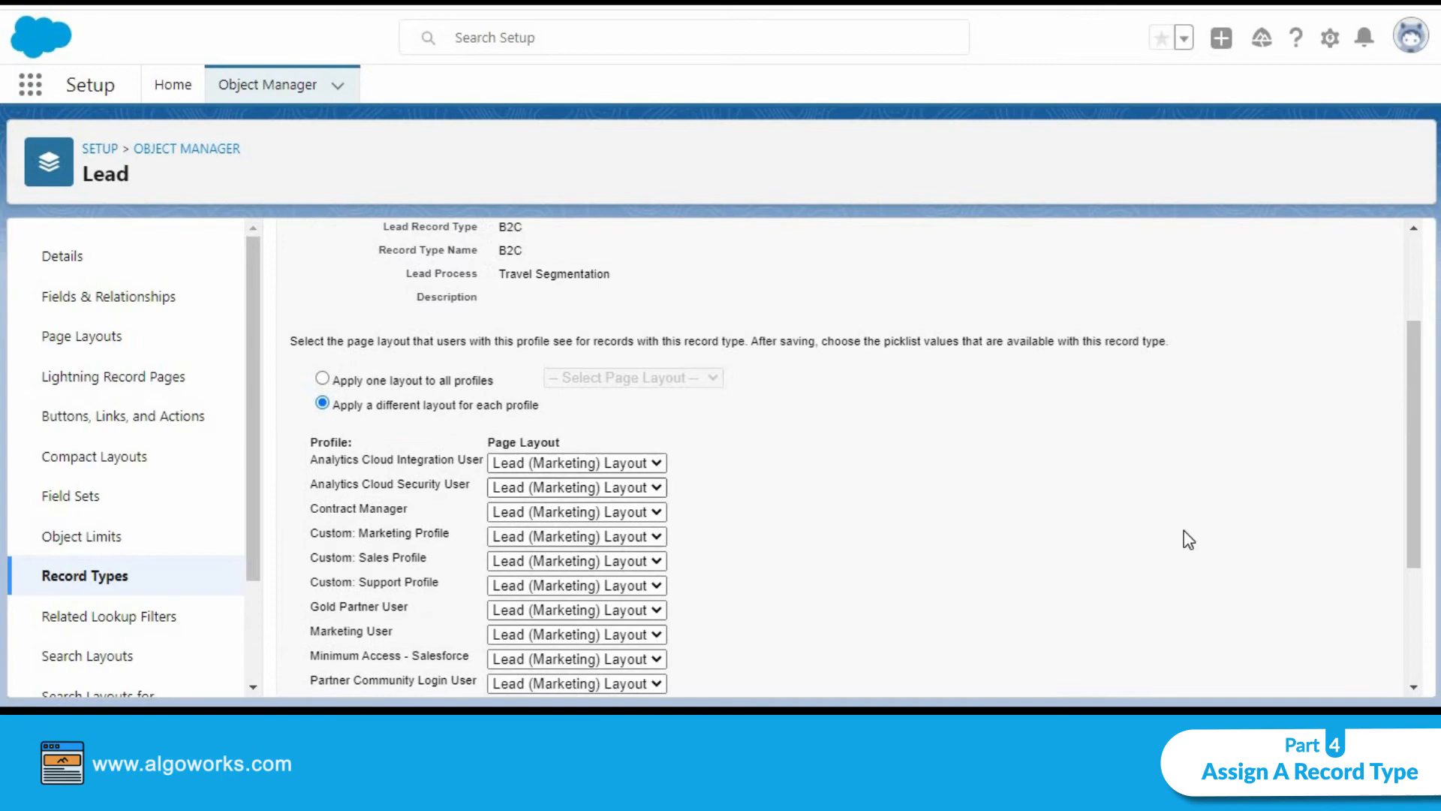
scroll("down", 3)
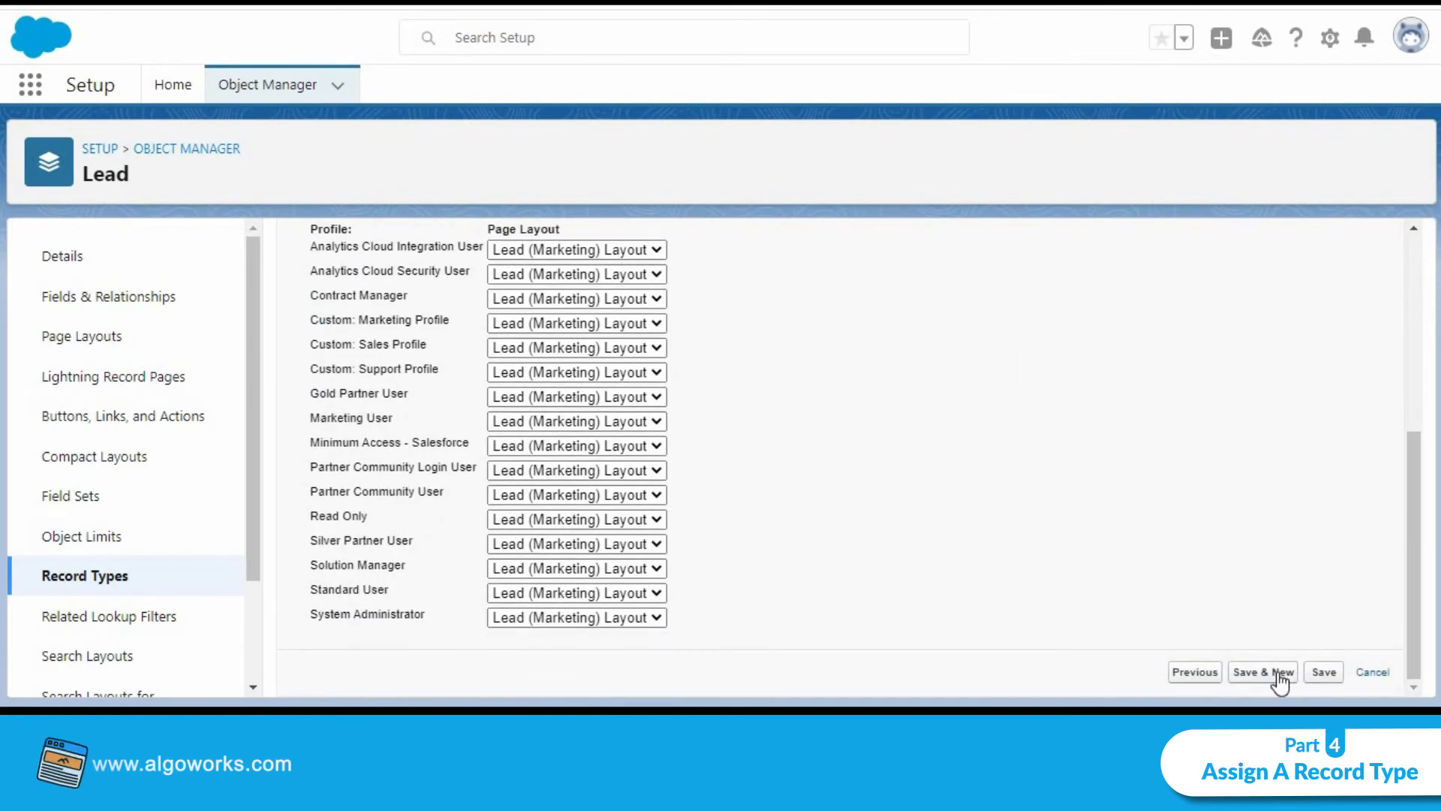
left_click(1323, 671)
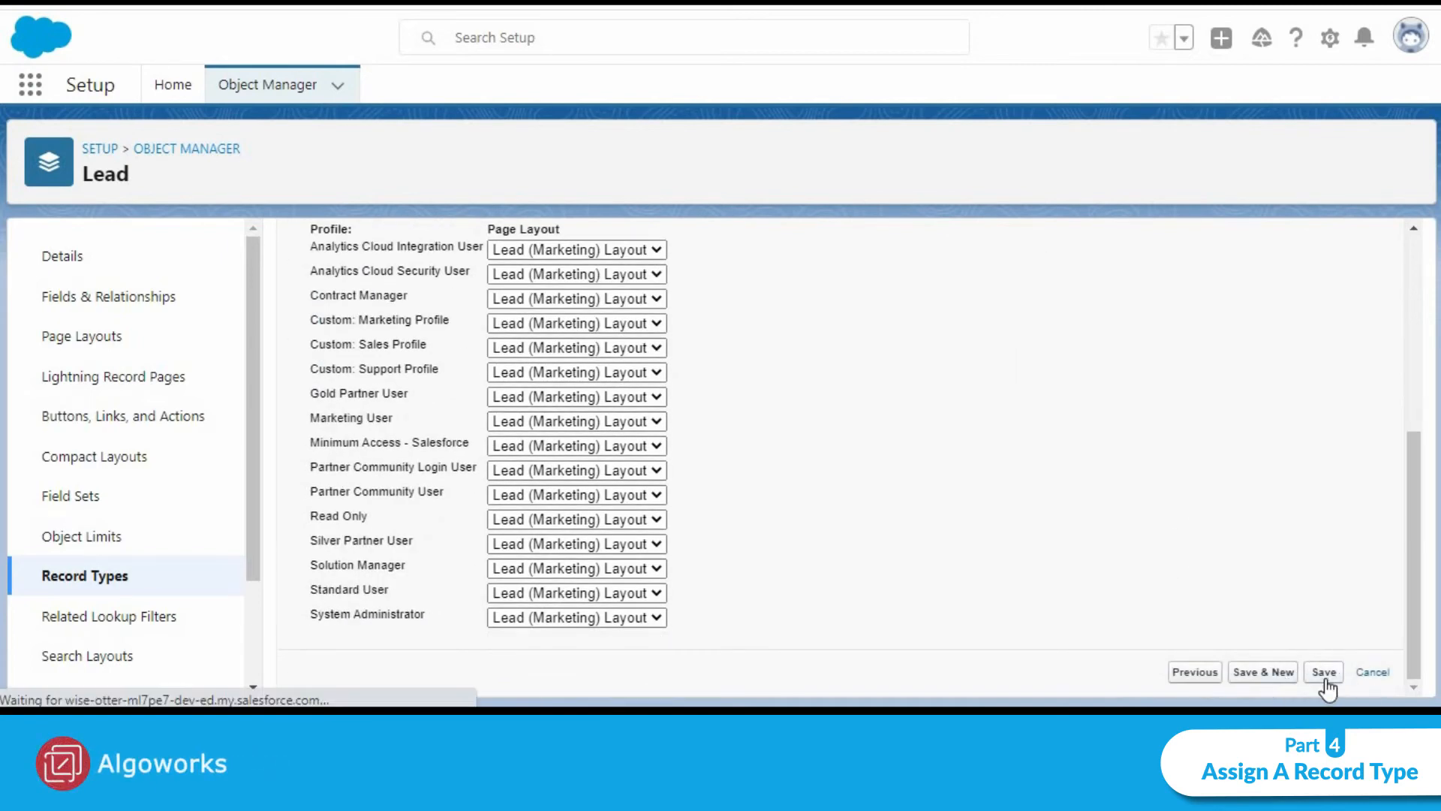
left_click(1323, 671)
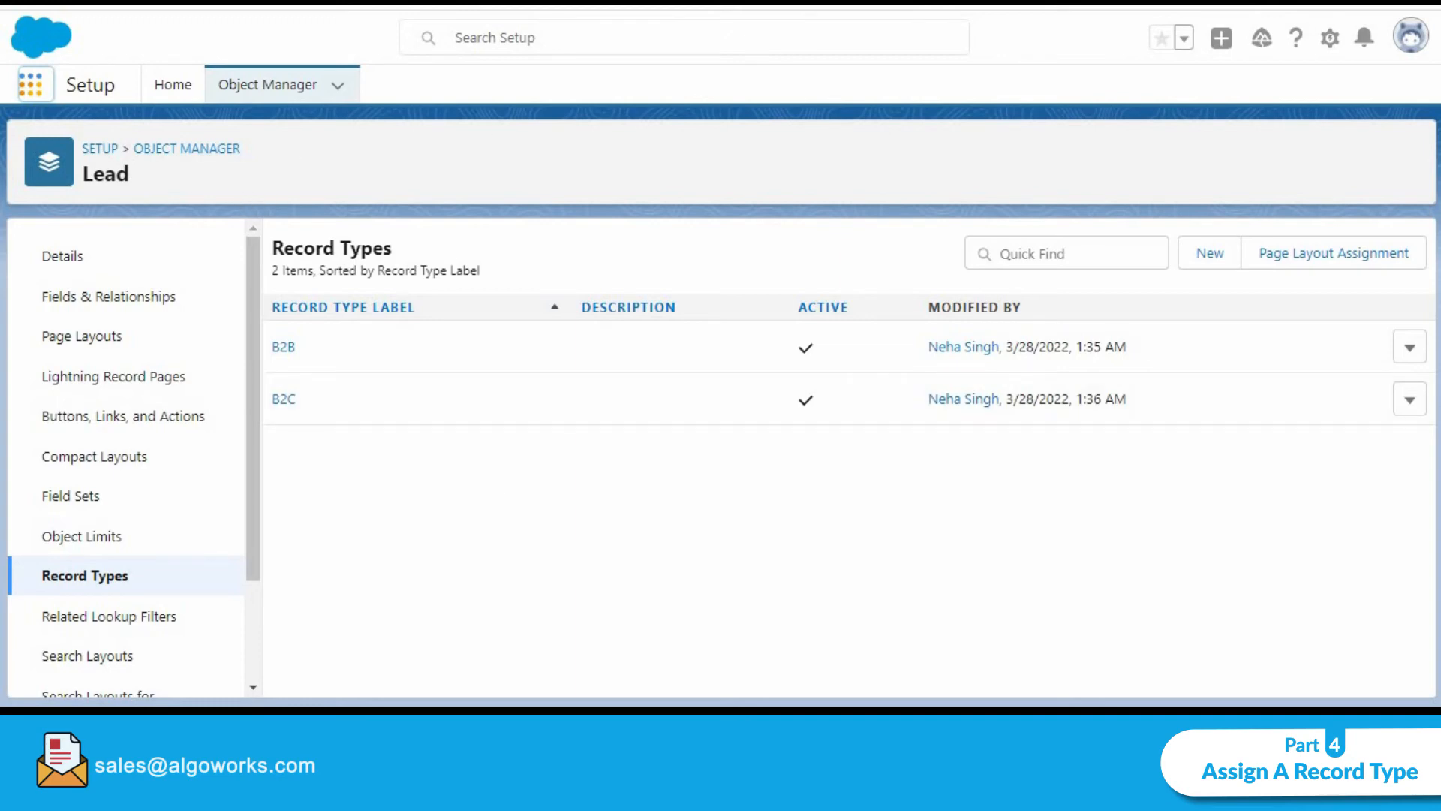
mouse_move(667, 593)
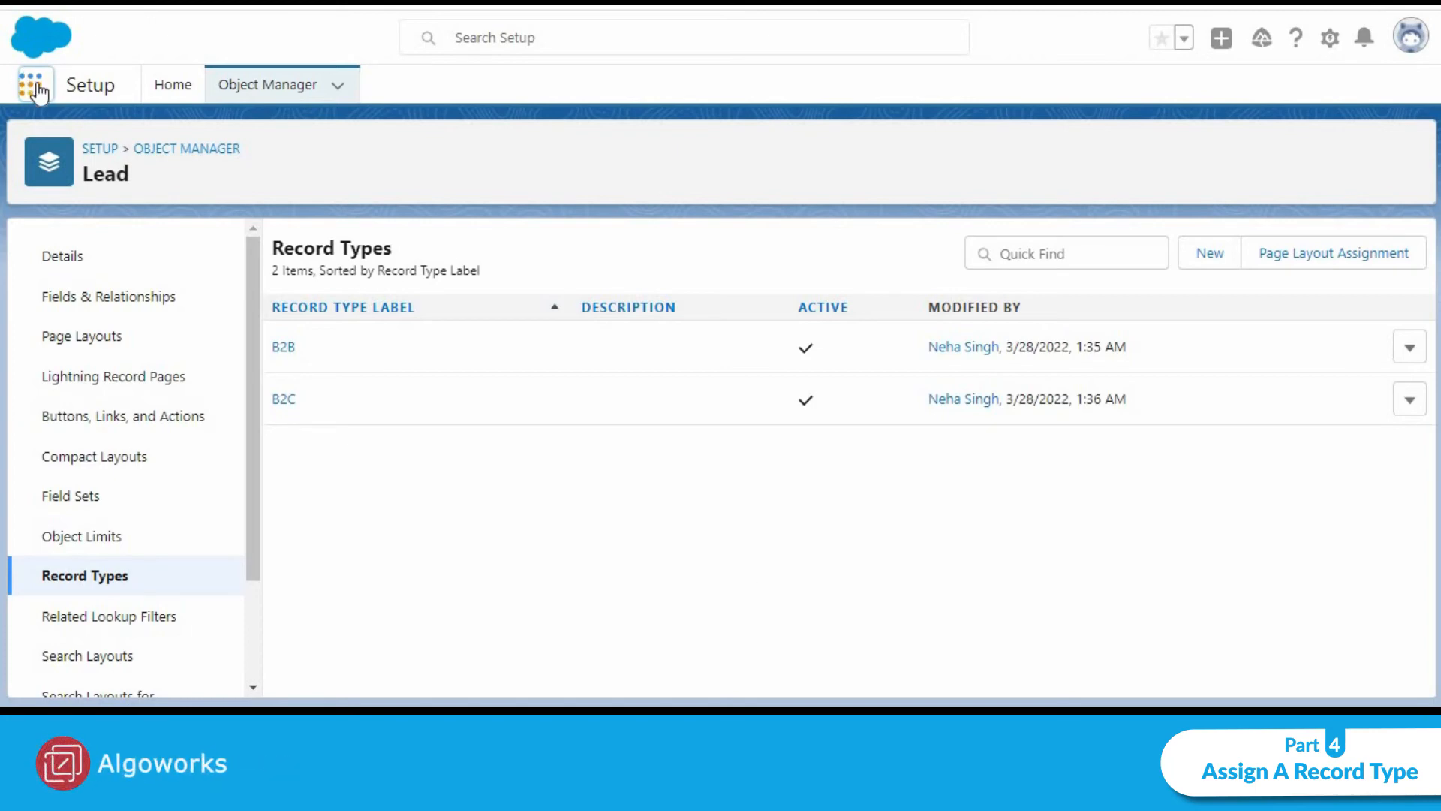
Open the App Launcher to list the available apps
left_click(32, 85)
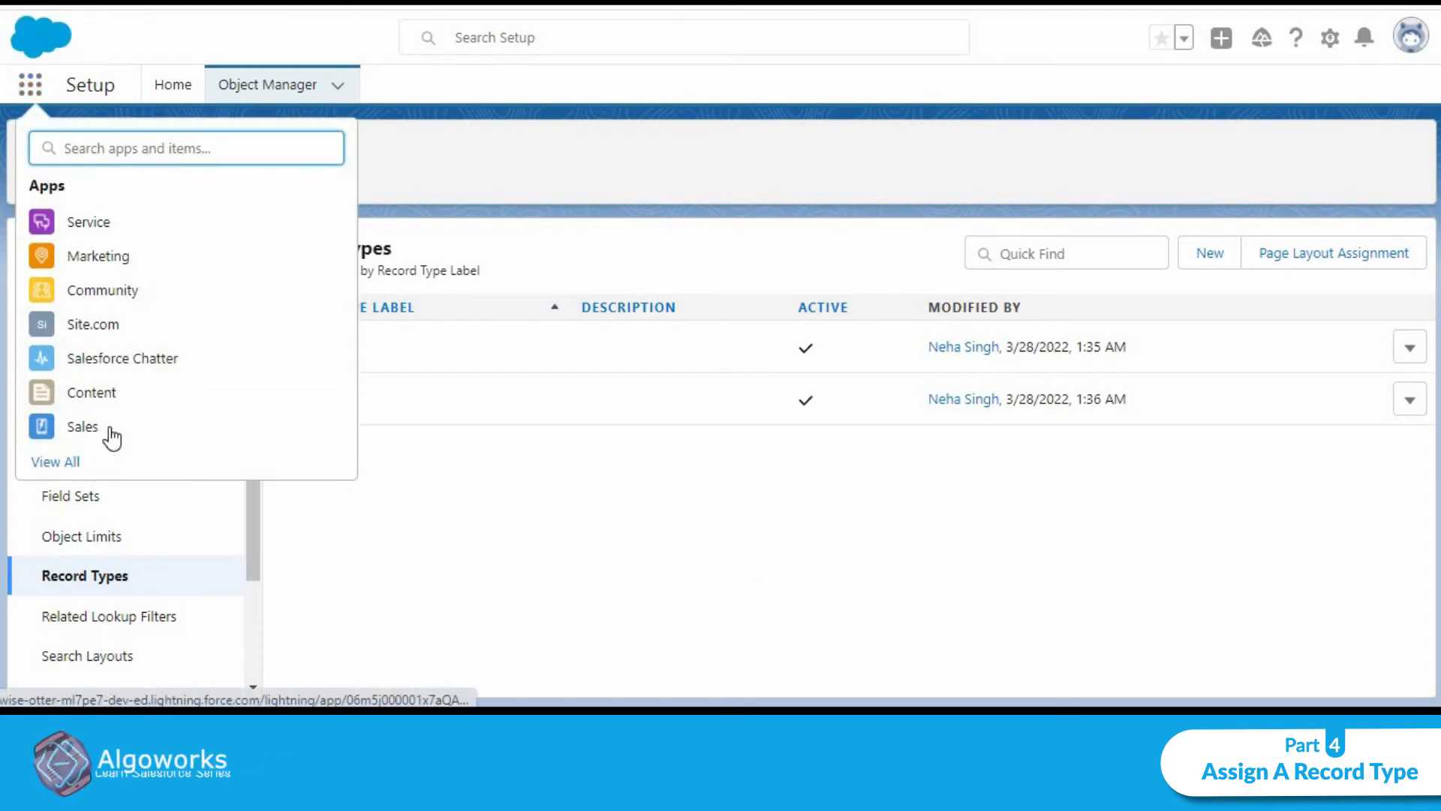
In the Sales app's Leads tab, create a new lead with the B2B record type
left_click(82, 426)
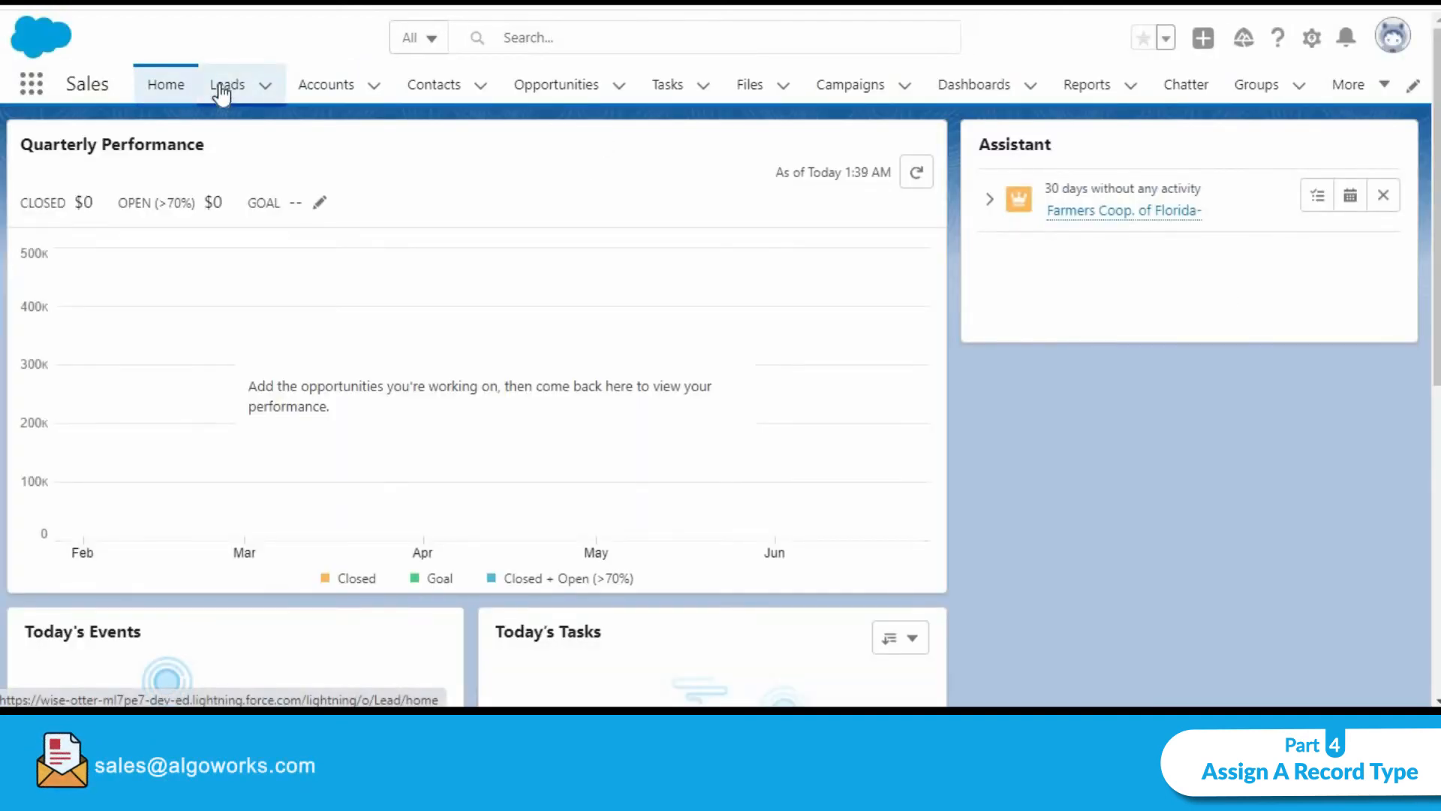
left_click(226, 83)
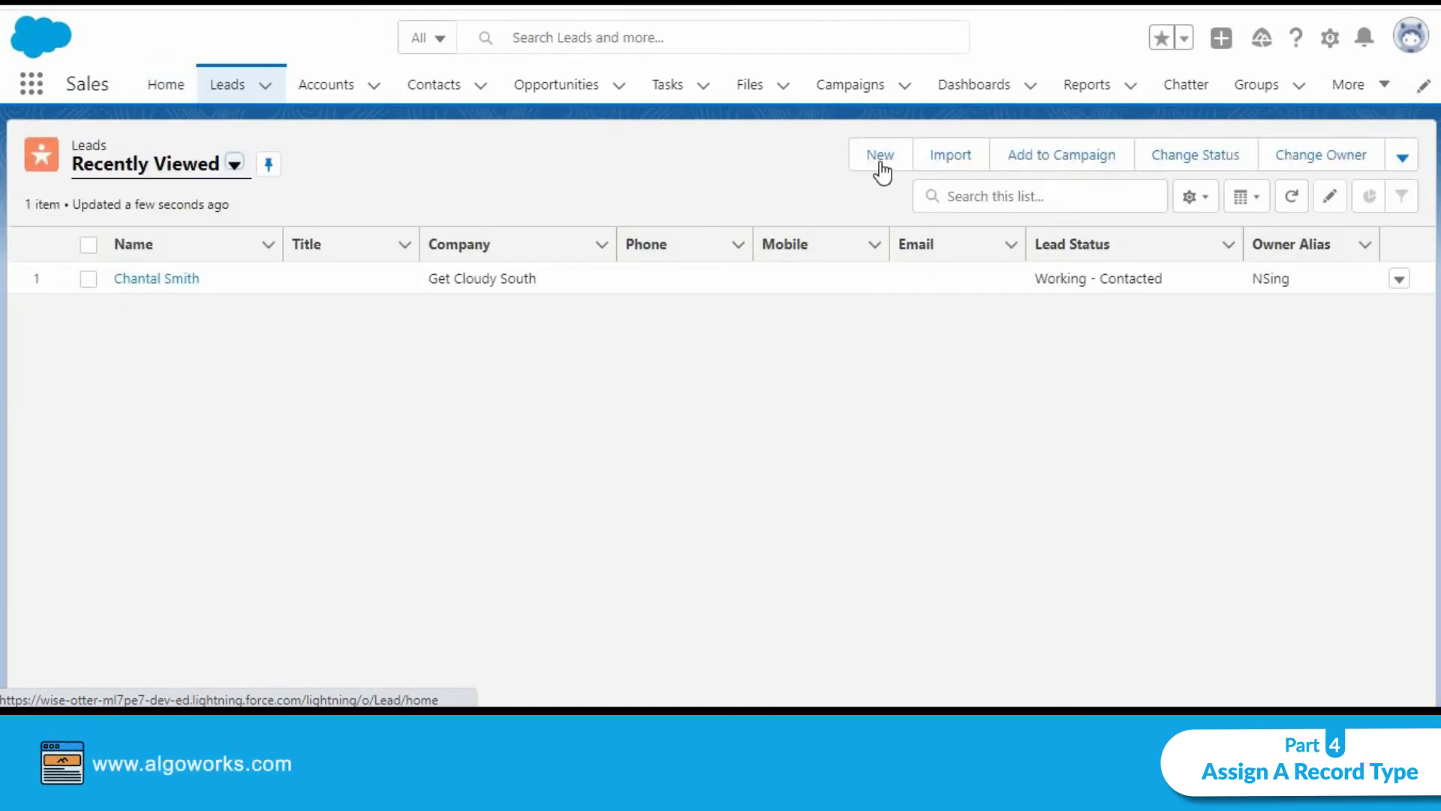
left_click(879, 154)
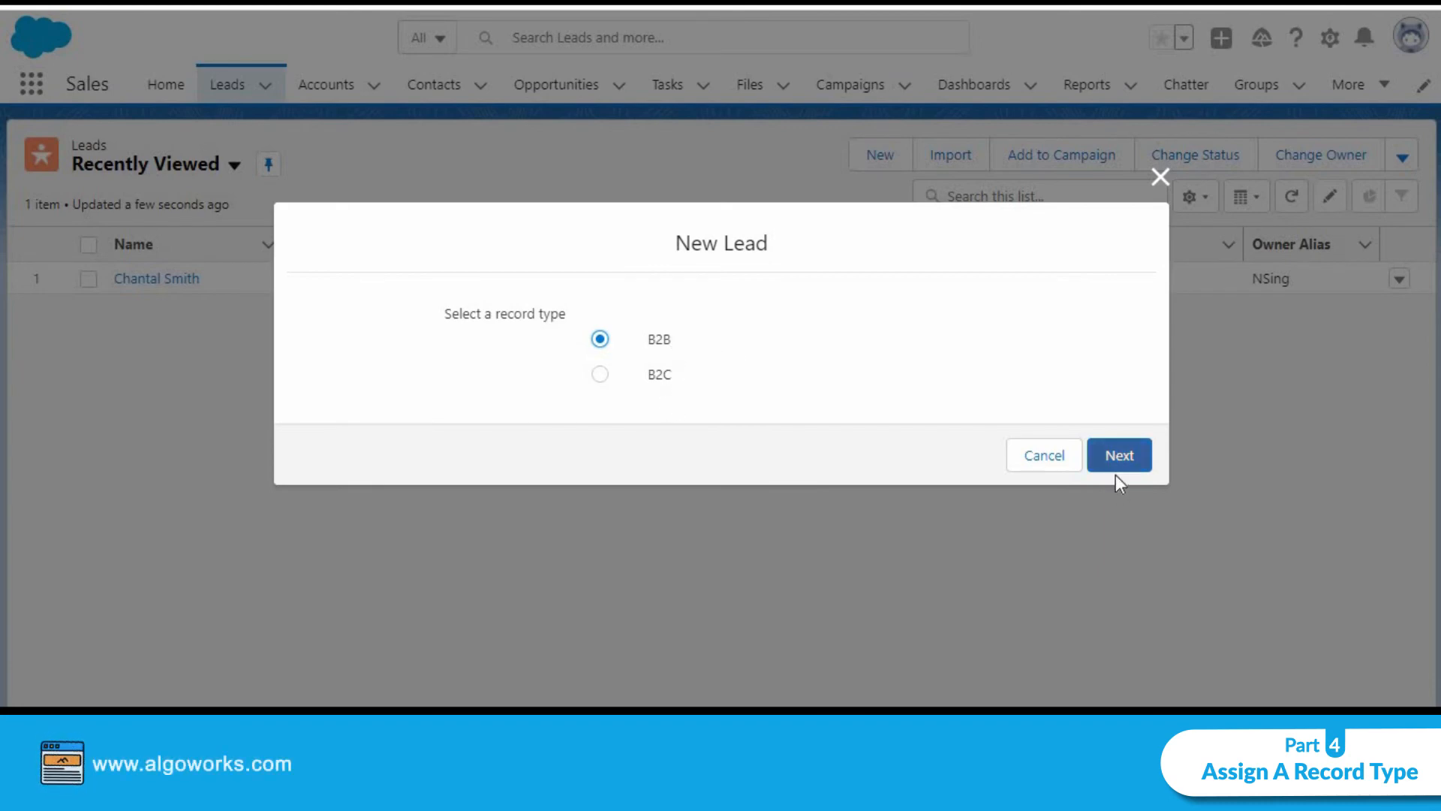
left_click(1119, 455)
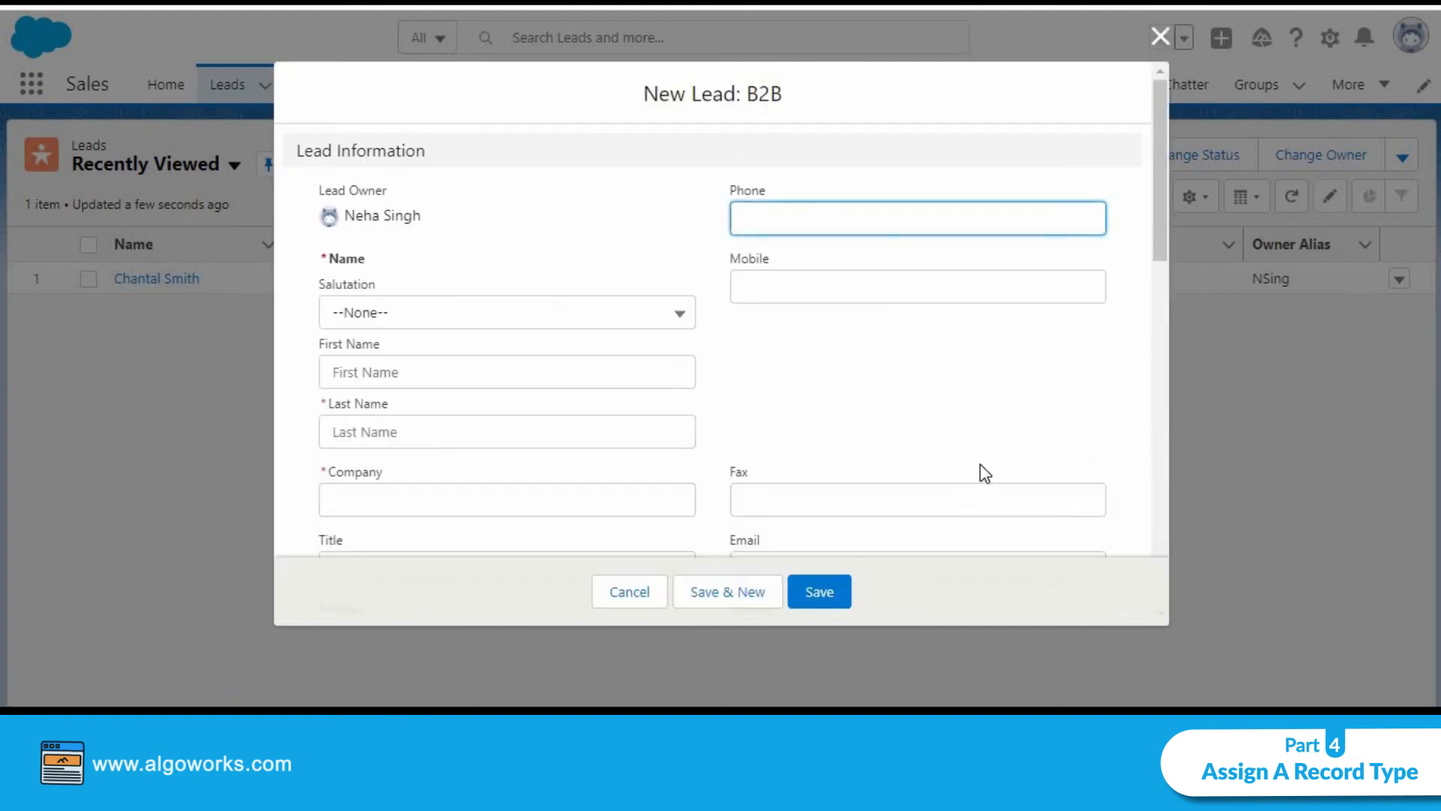